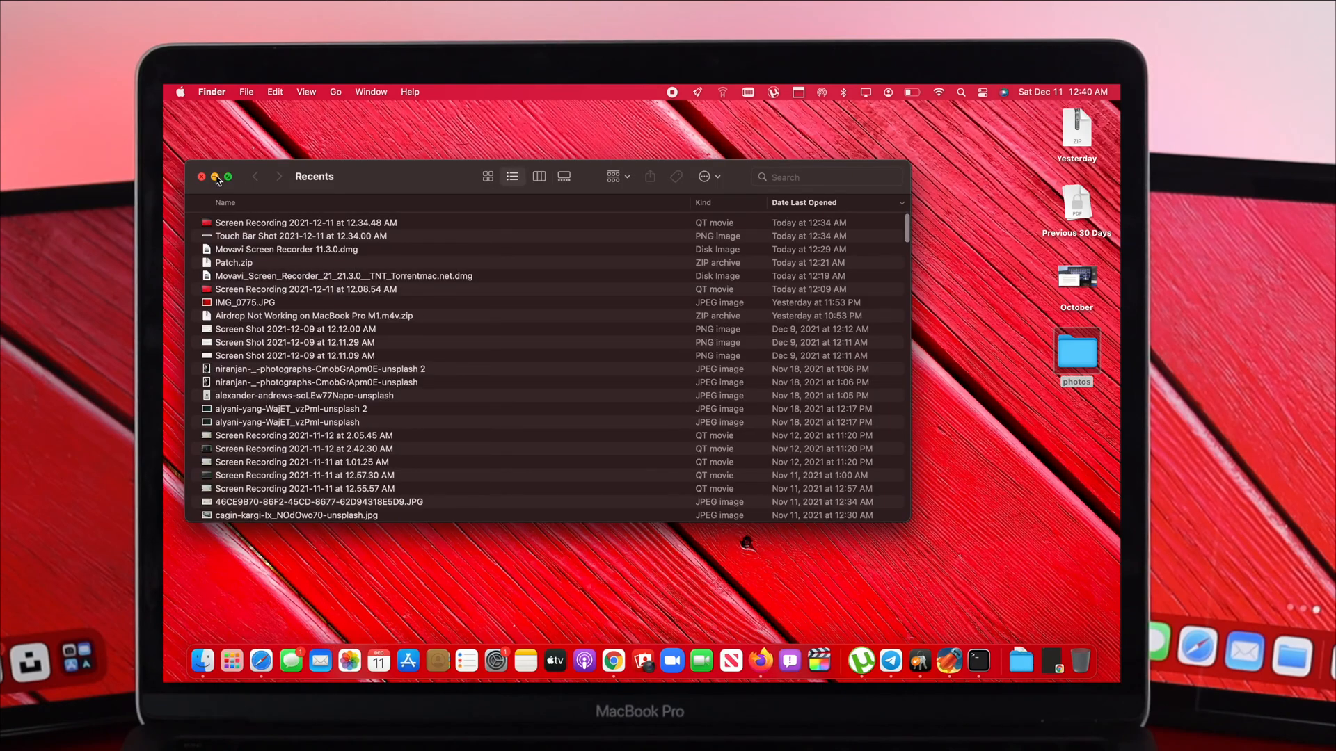
Step: Expand the Recents window, then close it to leave only the desktop and Dock
{"action": "left_click", "coordinate": [227, 177]}
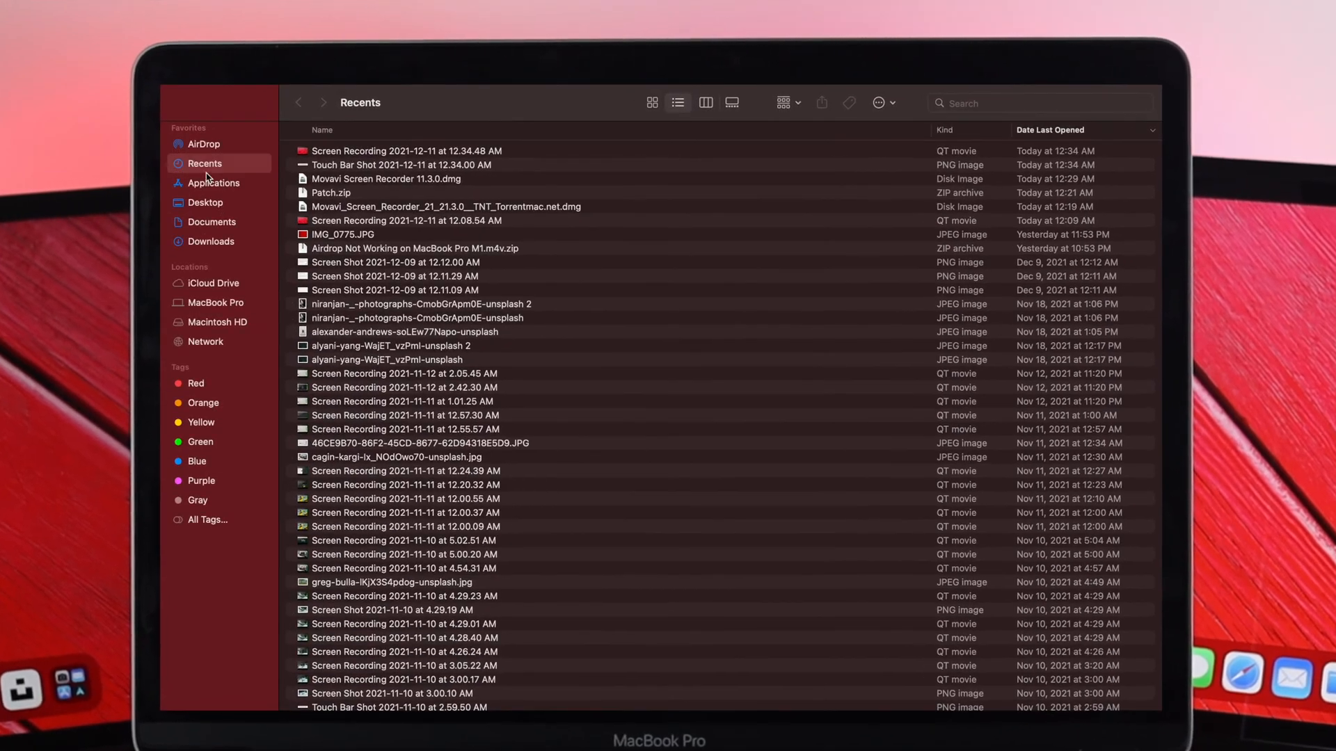
{"action": "left_click", "coordinate": [217, 302]}
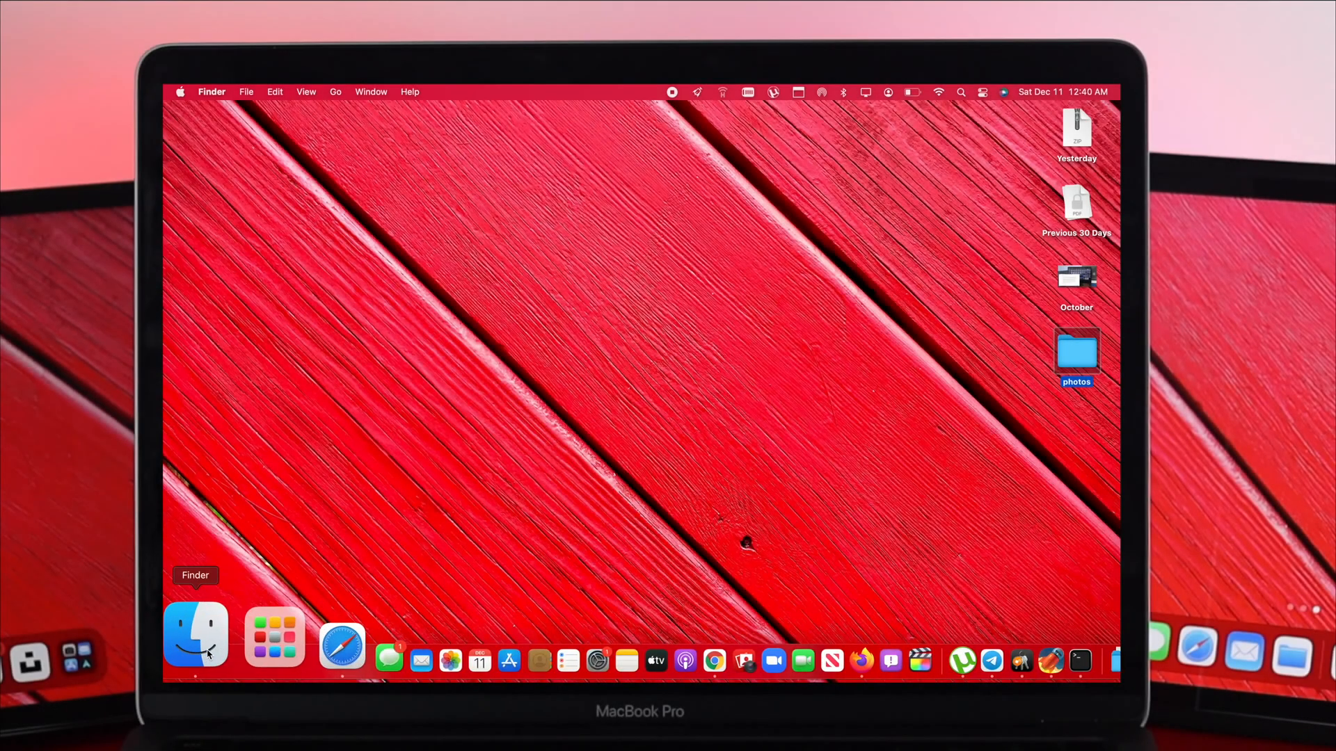
Step: Reopen a Finder Recents window from the Dock and make it fill the screen
{"action": "left_click", "coordinate": [196, 634]}
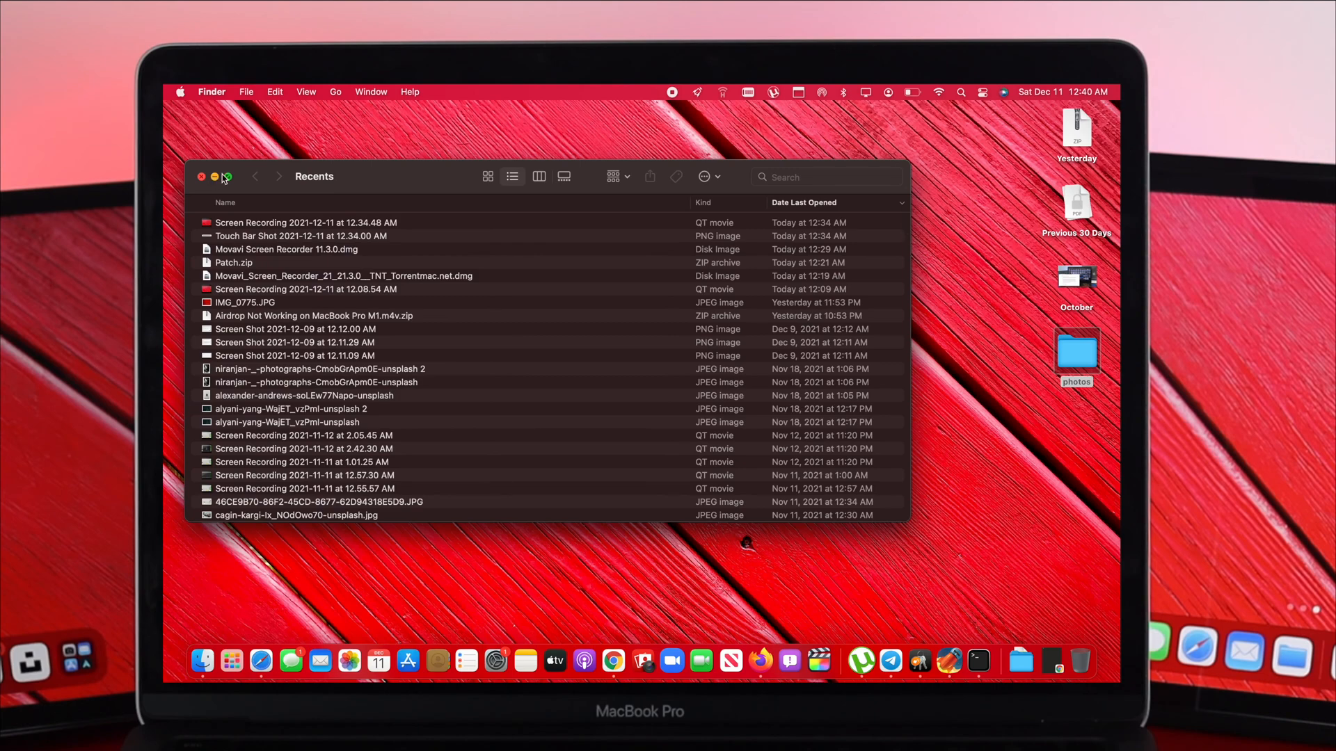
{"action": "left_click", "coordinate": [226, 177]}
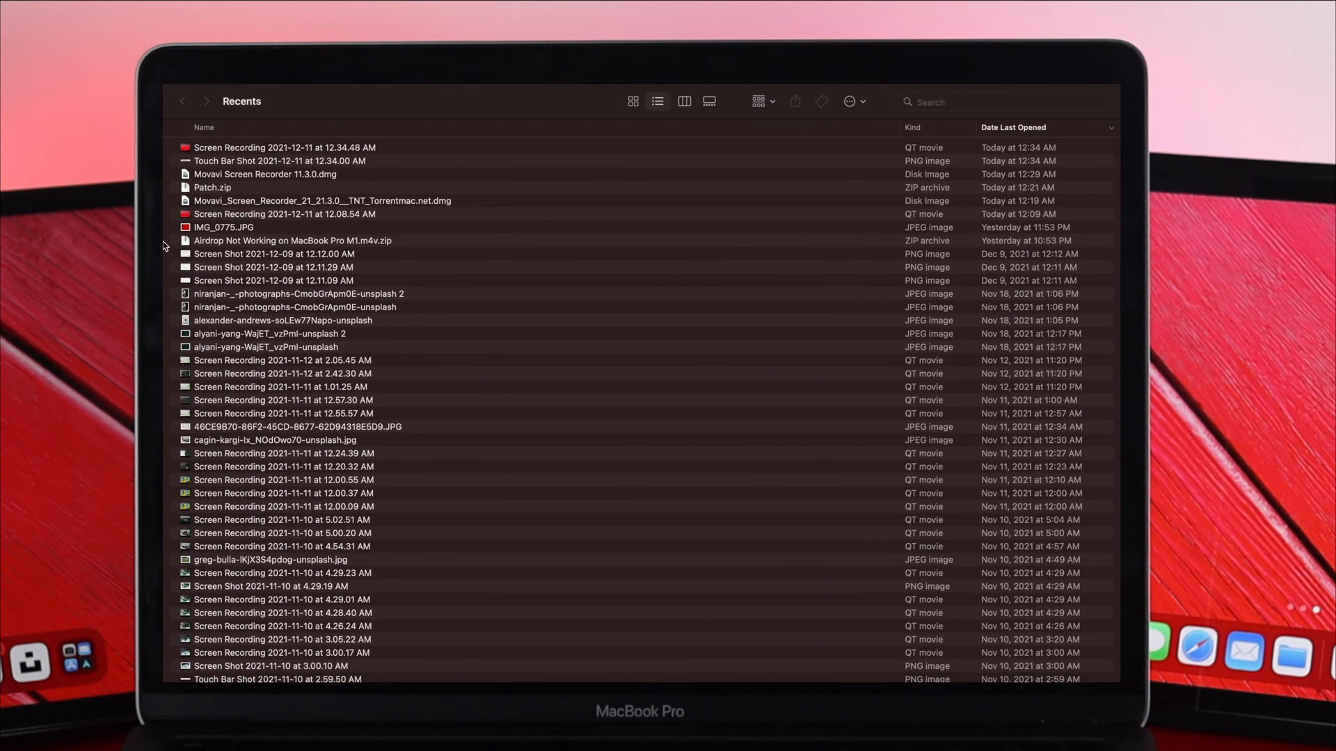
{"action": "mouse_move", "coordinate": [166, 331]}
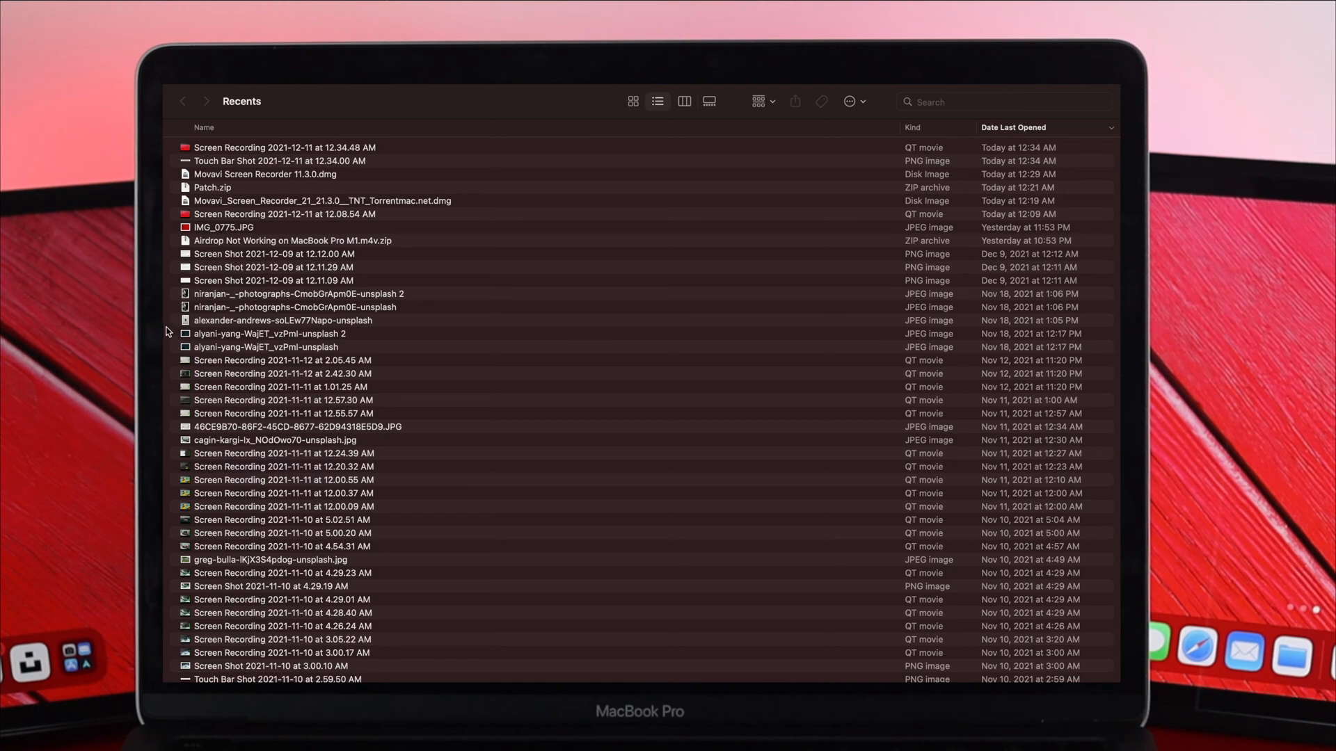
{"action": "mouse_move", "coordinate": [237, 289]}
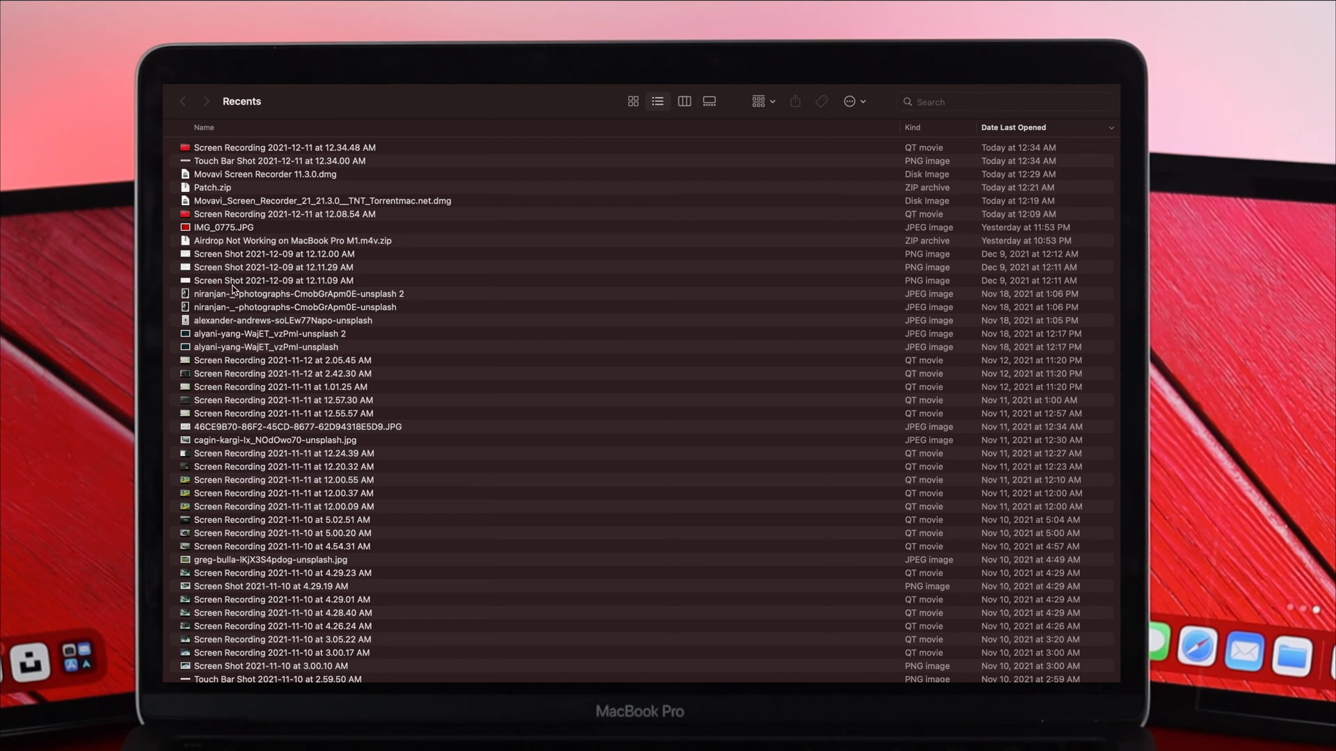
{"action": "mouse_move", "coordinate": [168, 390]}
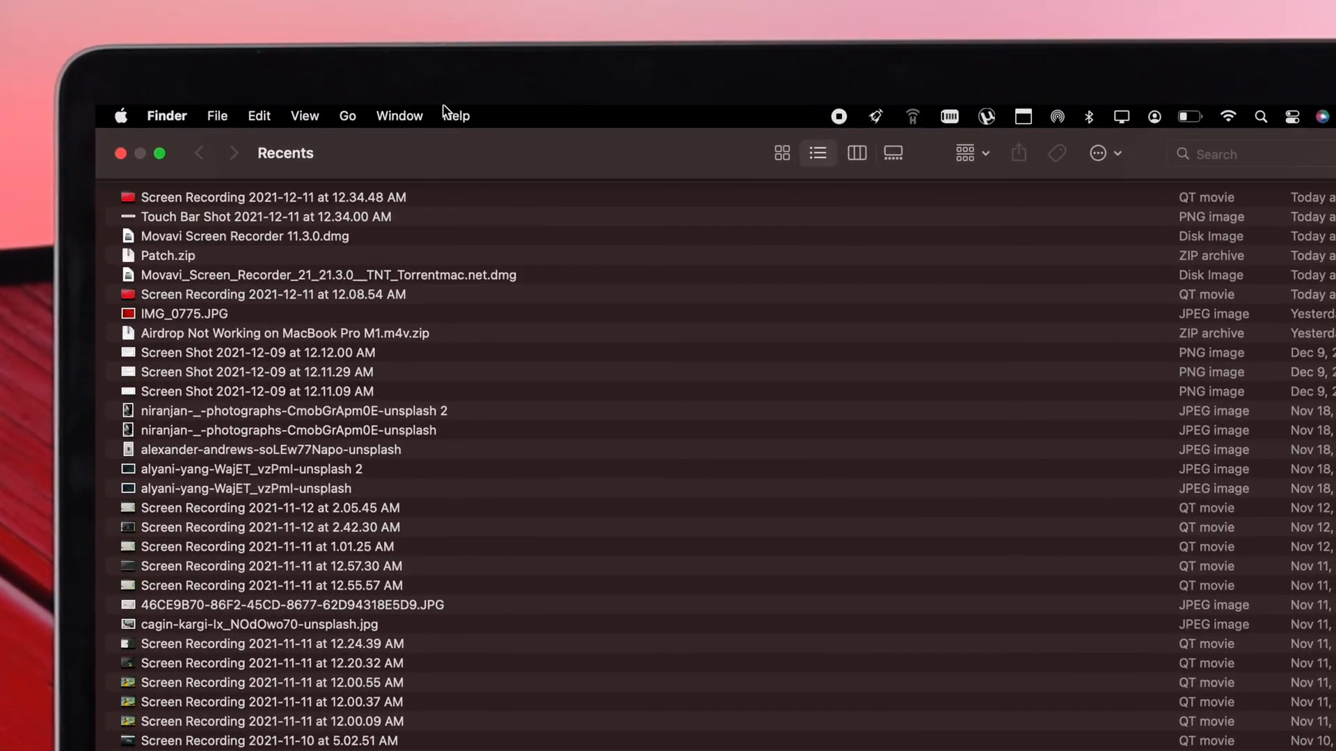
{"action": "mouse_move", "coordinate": [333, 120]}
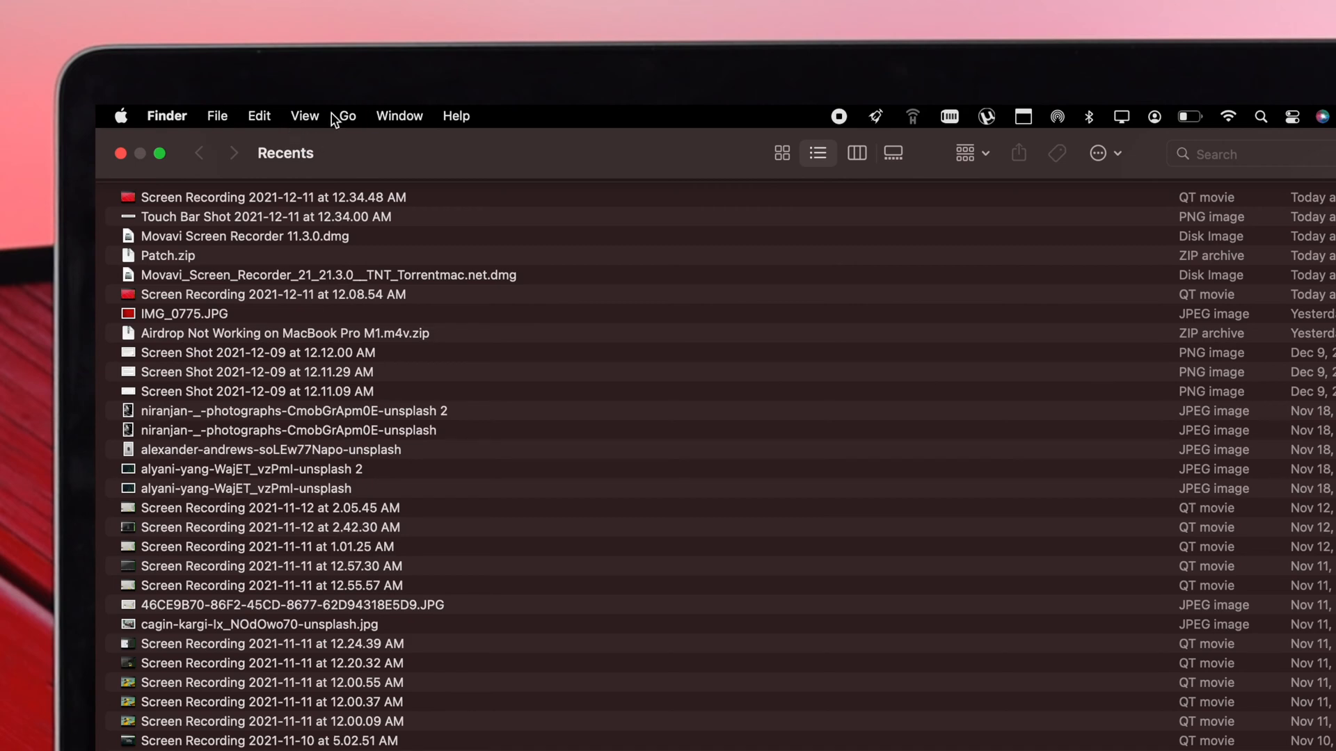
Step: Restore the sidebar via View > Show Sidebar, revealing Favorites, Locations and Tags
{"action": "left_click", "coordinate": [304, 115]}
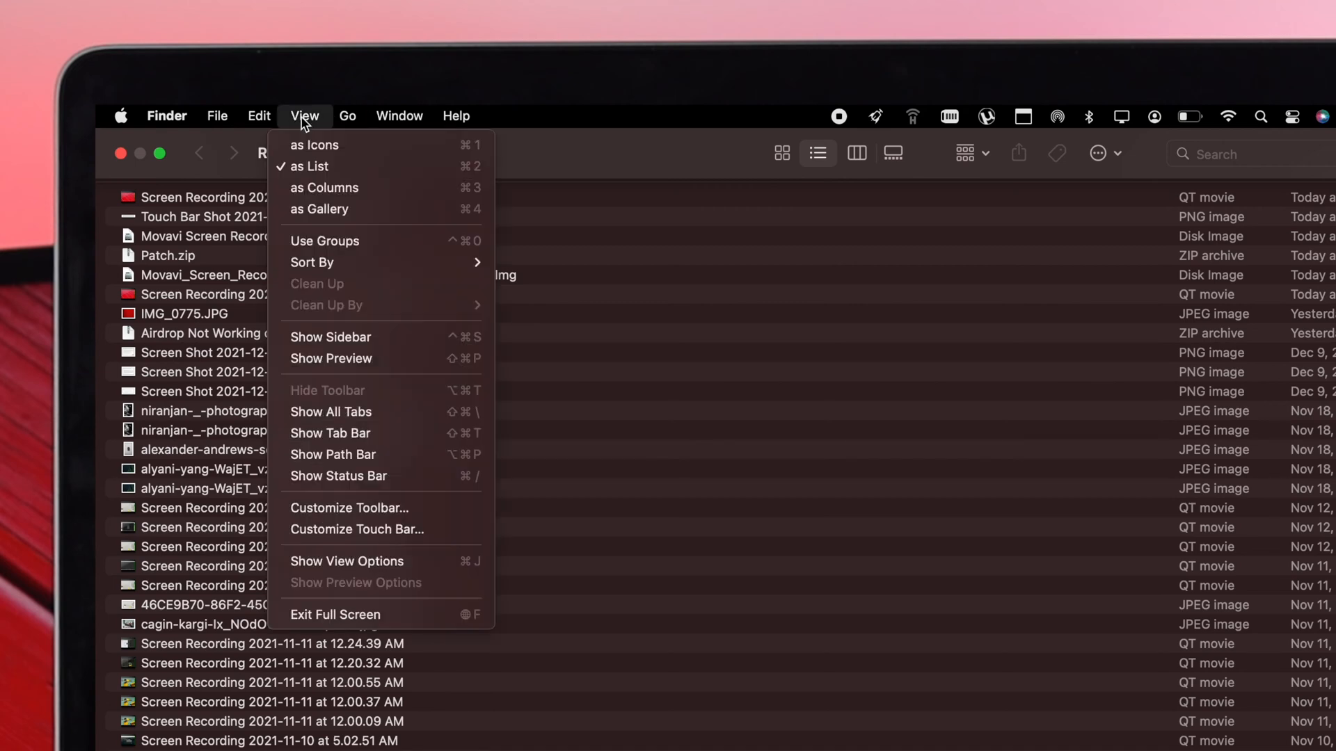
{"action": "mouse_move", "coordinate": [309, 165]}
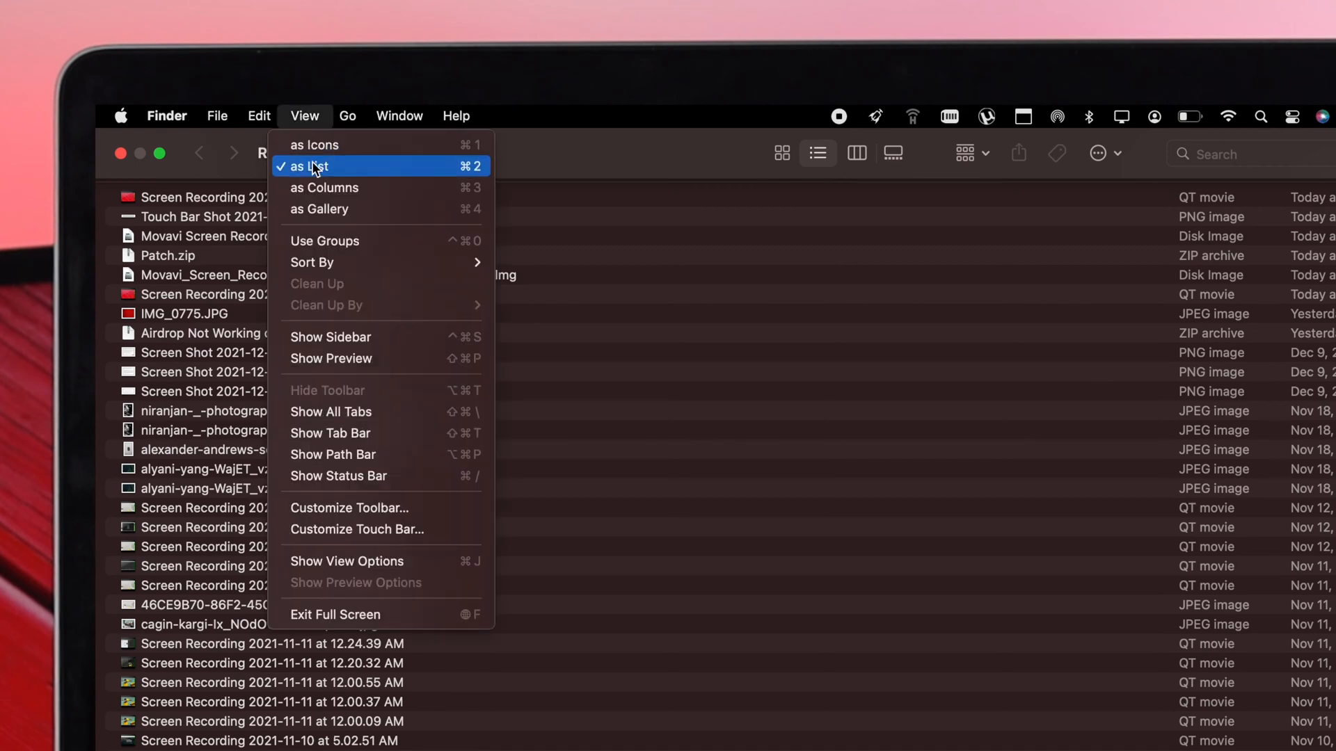
{"action": "mouse_move", "coordinate": [355, 336]}
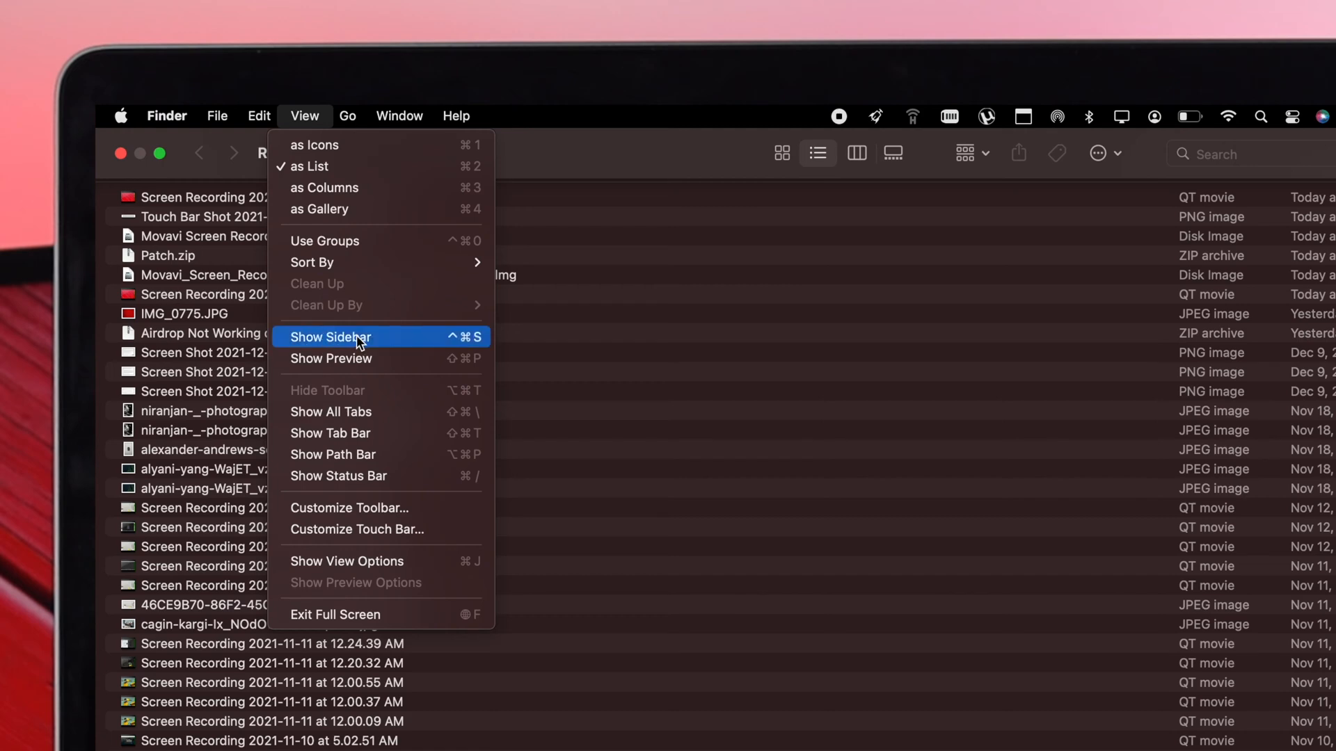
{"action": "left_click", "coordinate": [332, 337]}
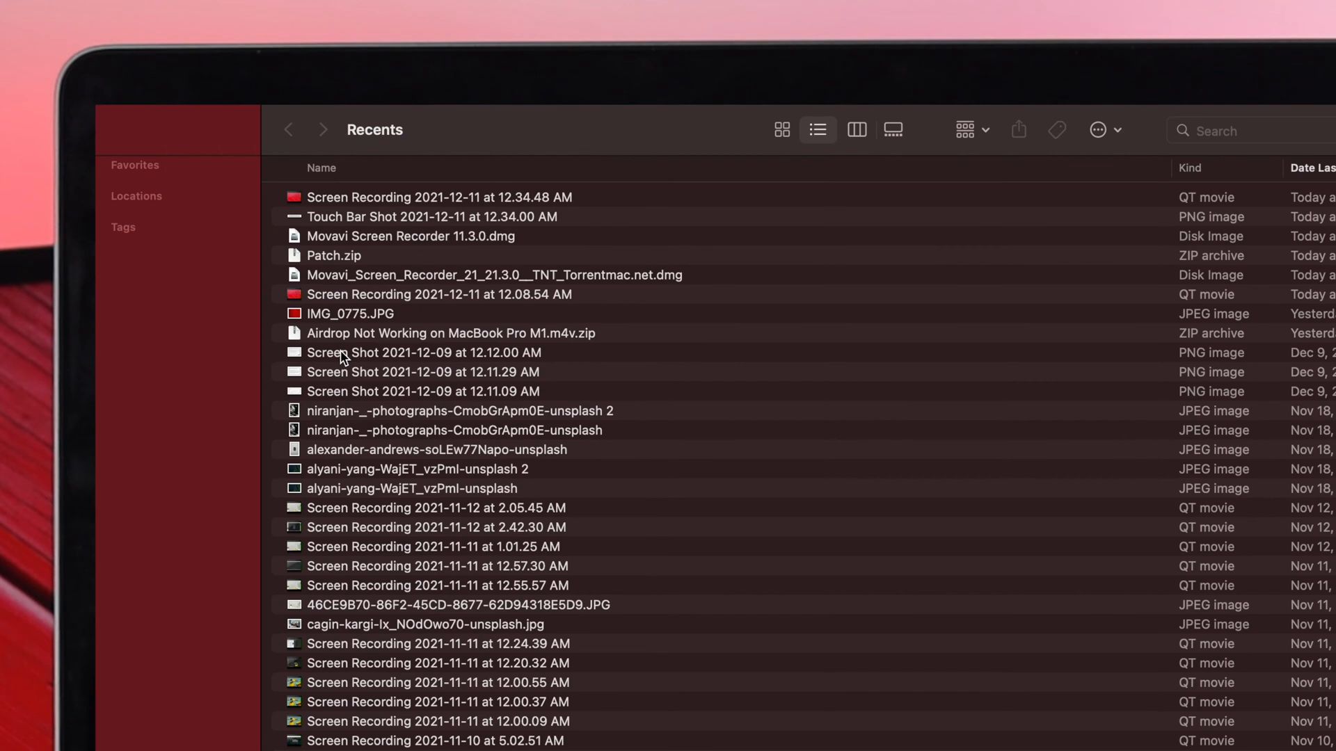
{"action": "mouse_move", "coordinate": [97, 293]}
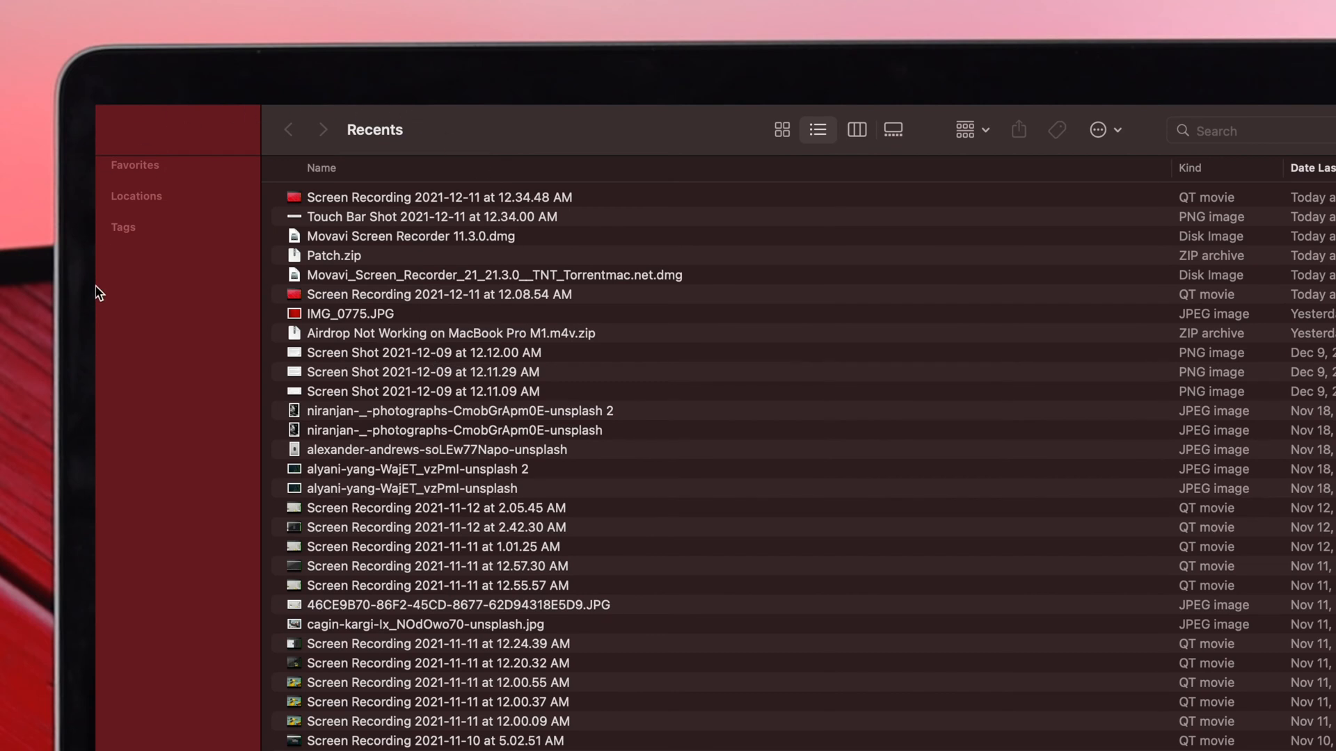
{"action": "mouse_move", "coordinate": [119, 307]}
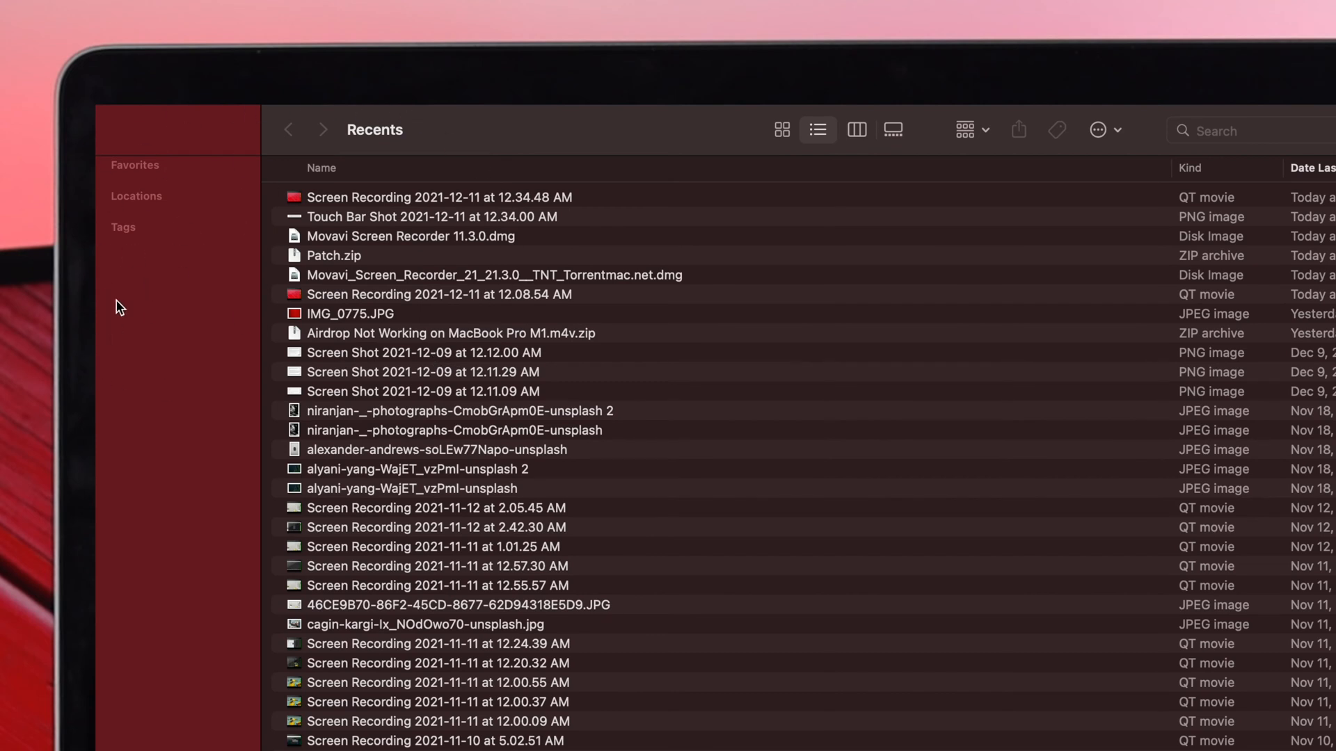
{"action": "mouse_move", "coordinate": [100, 348]}
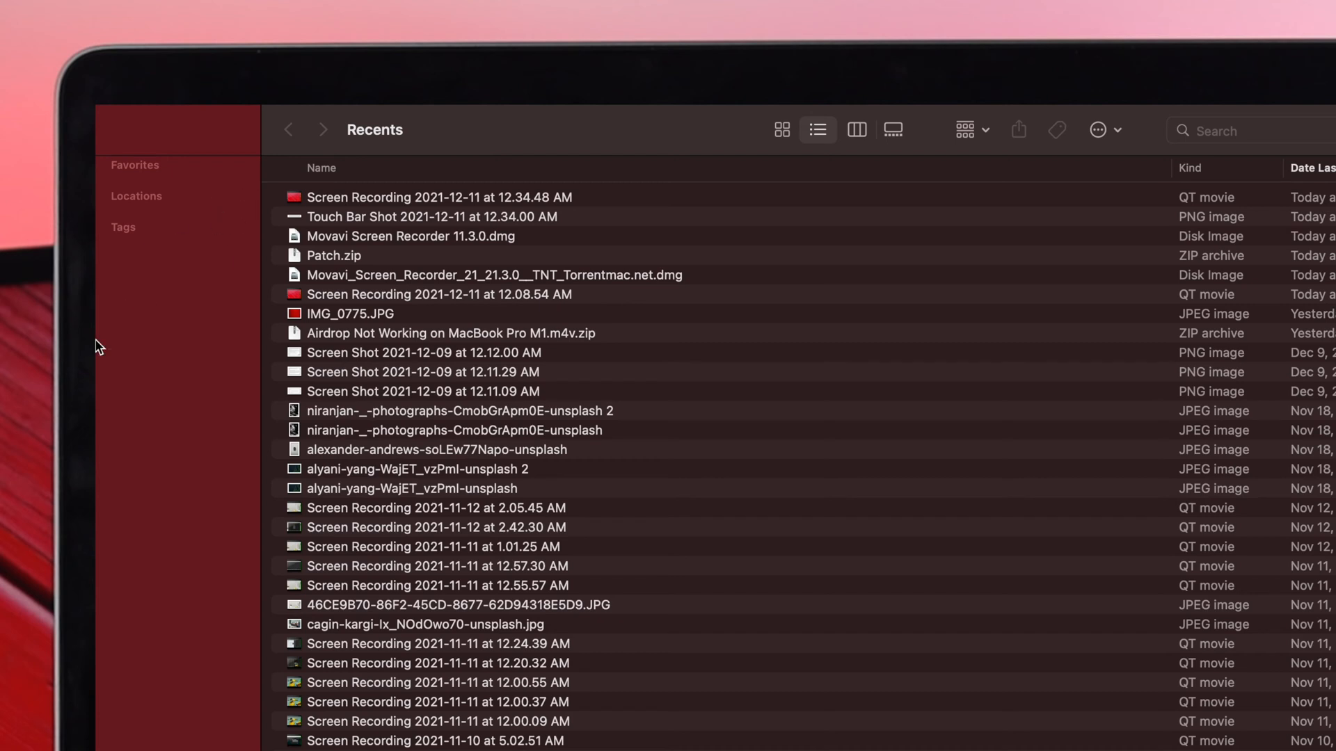
{"action": "mouse_move", "coordinate": [140, 440]}
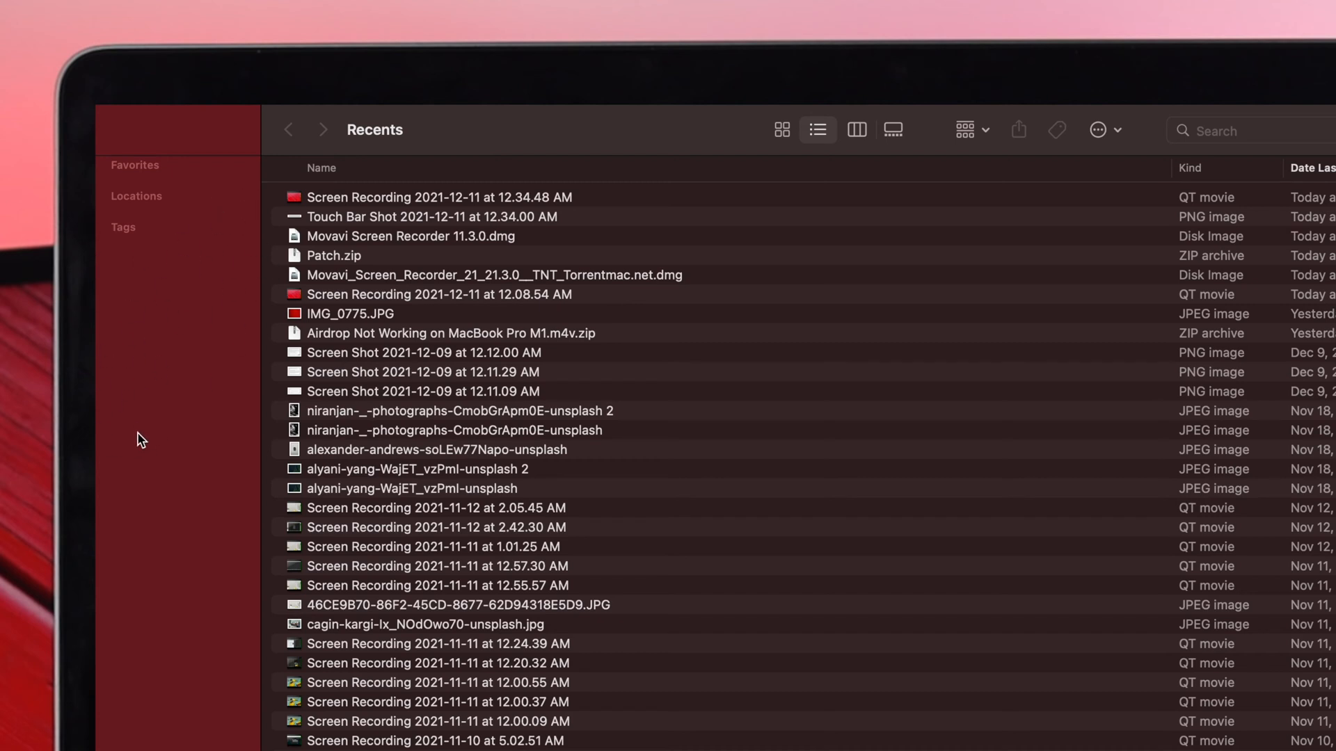
{"action": "mouse_move", "coordinate": [199, 267]}
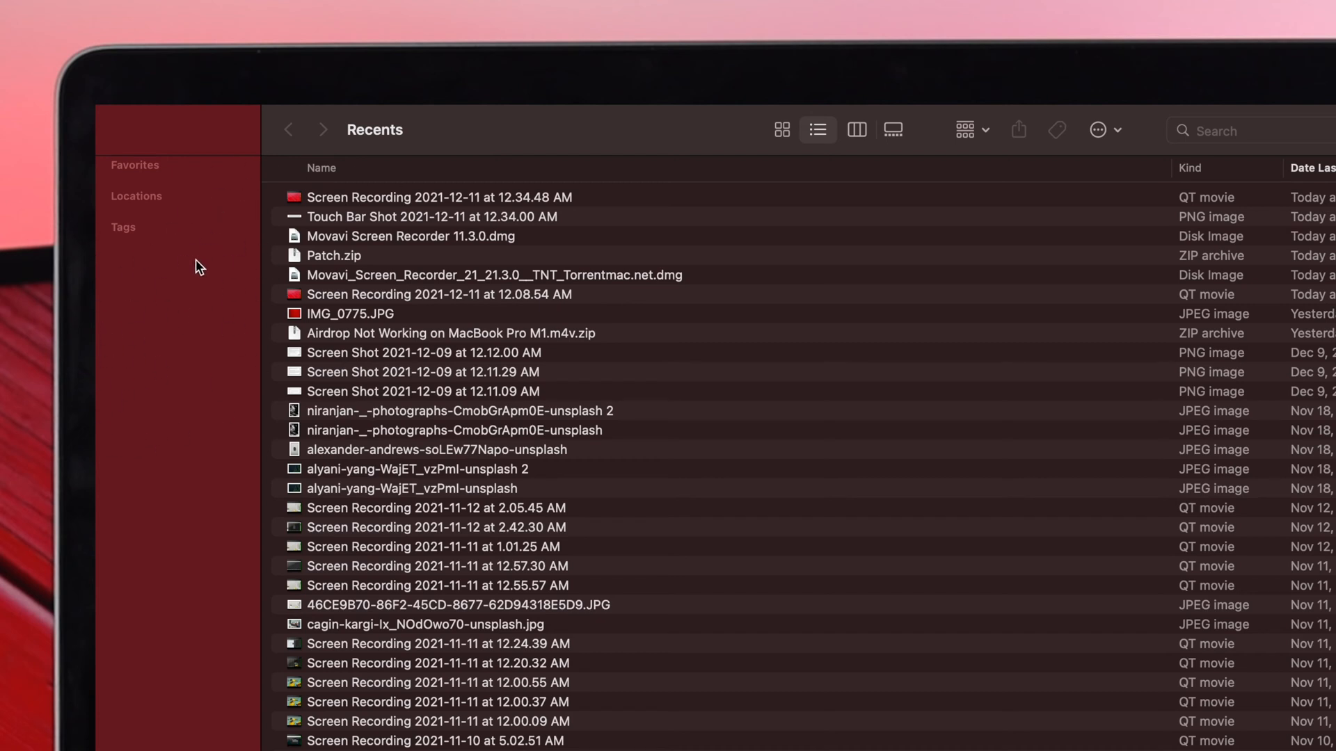
{"action": "mouse_move", "coordinate": [146, 214]}
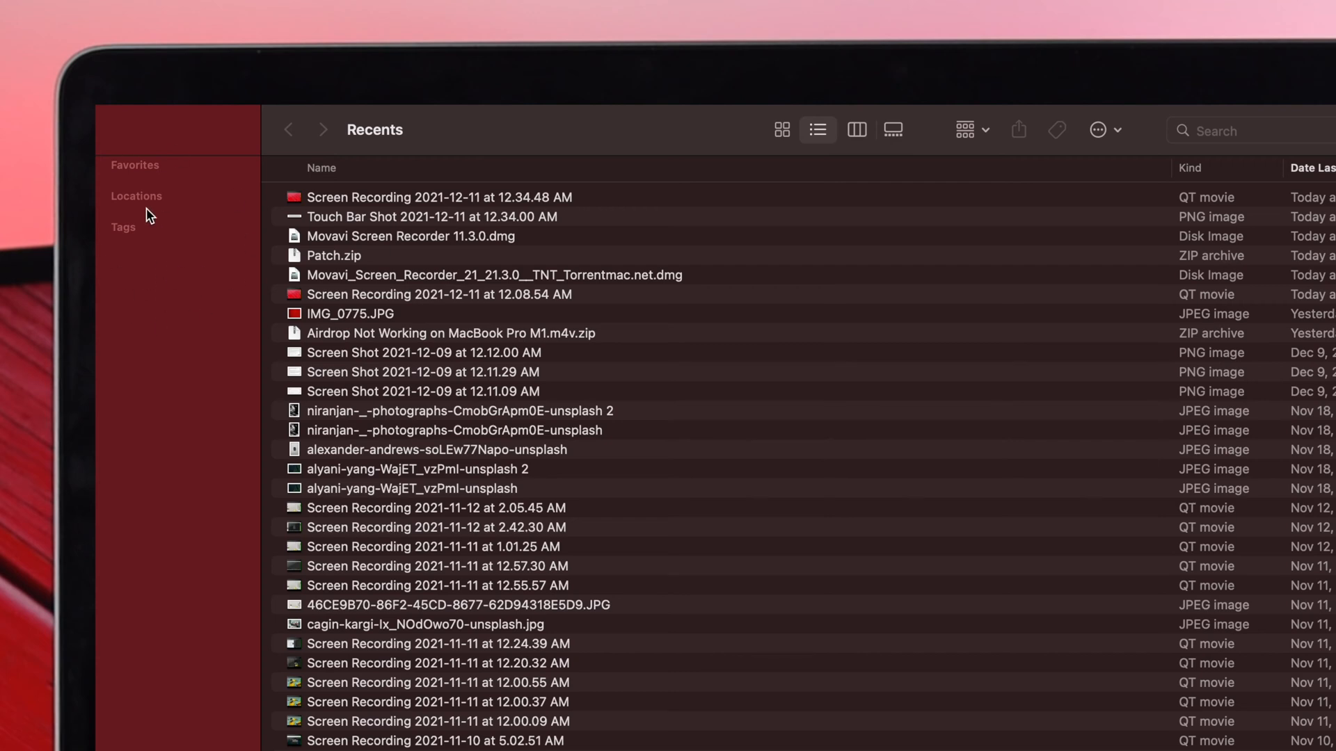
{"action": "mouse_move", "coordinate": [177, 271]}
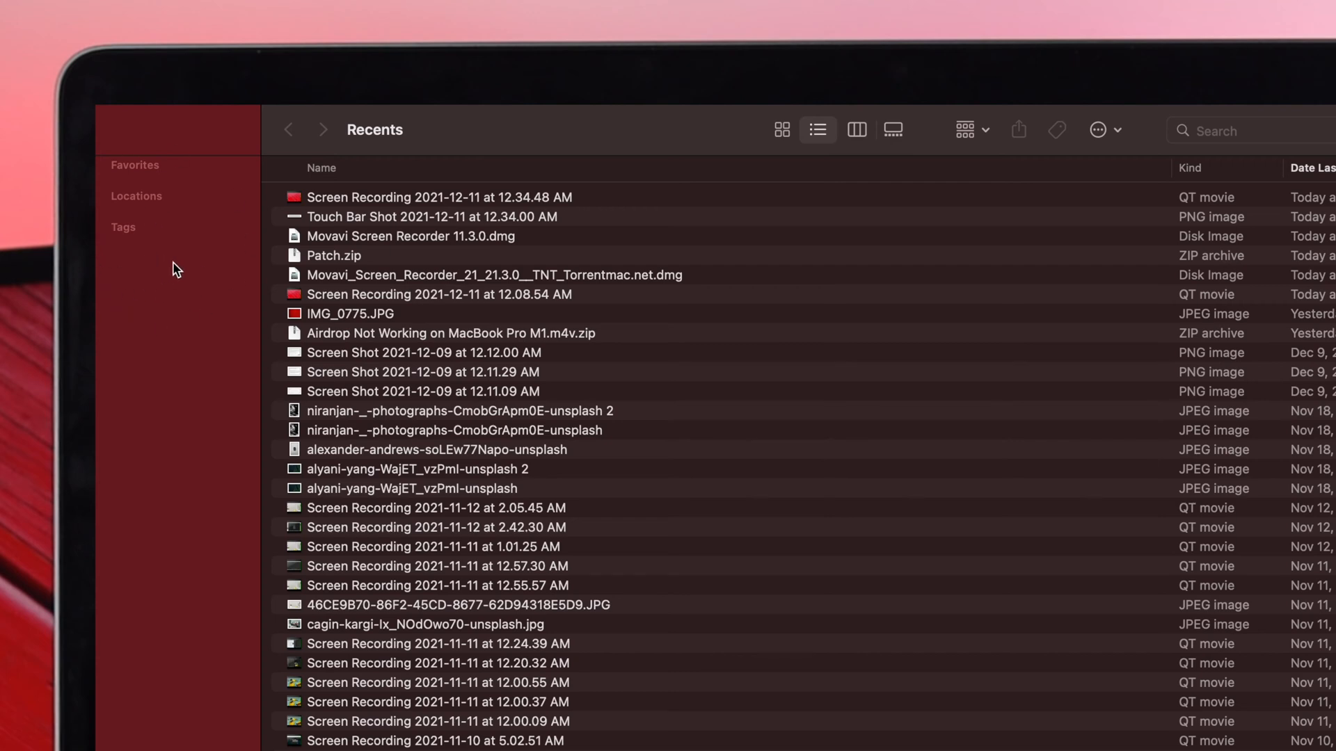
{"action": "mouse_move", "coordinate": [166, 265]}
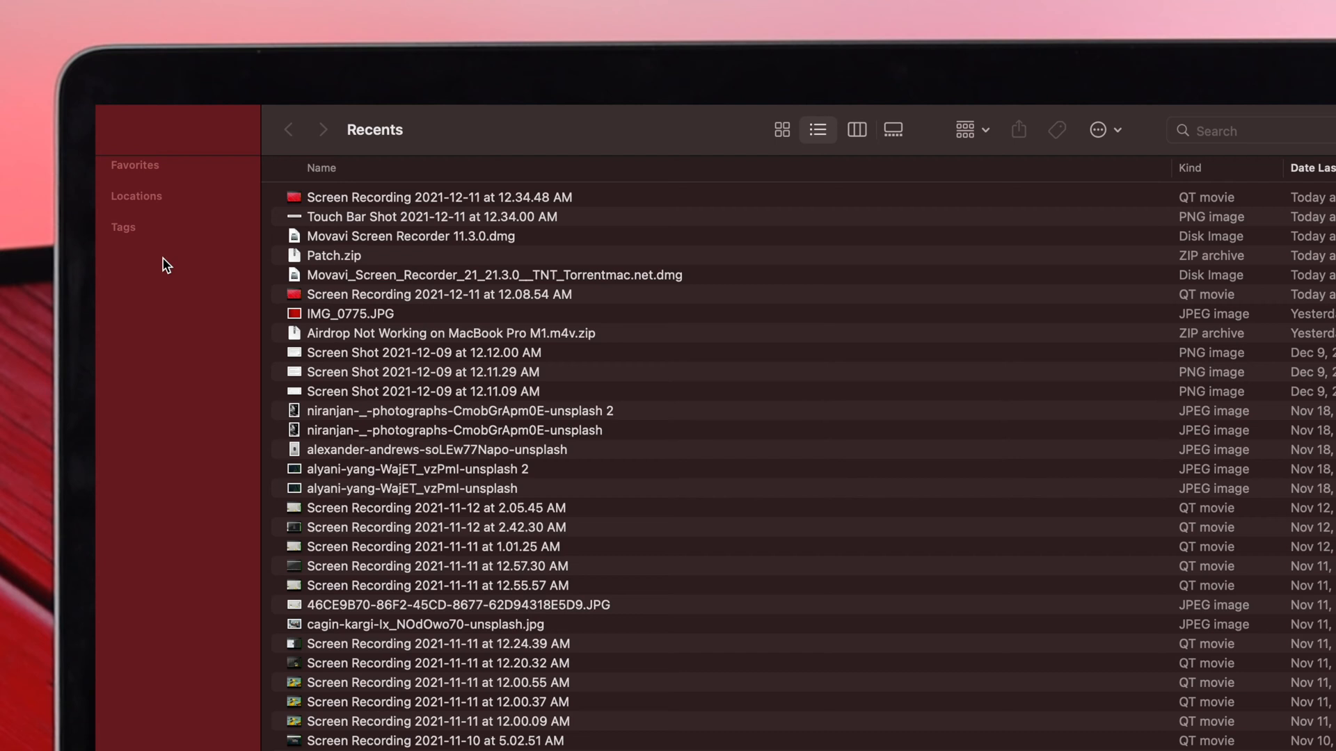
{"action": "mouse_move", "coordinate": [240, 175]}
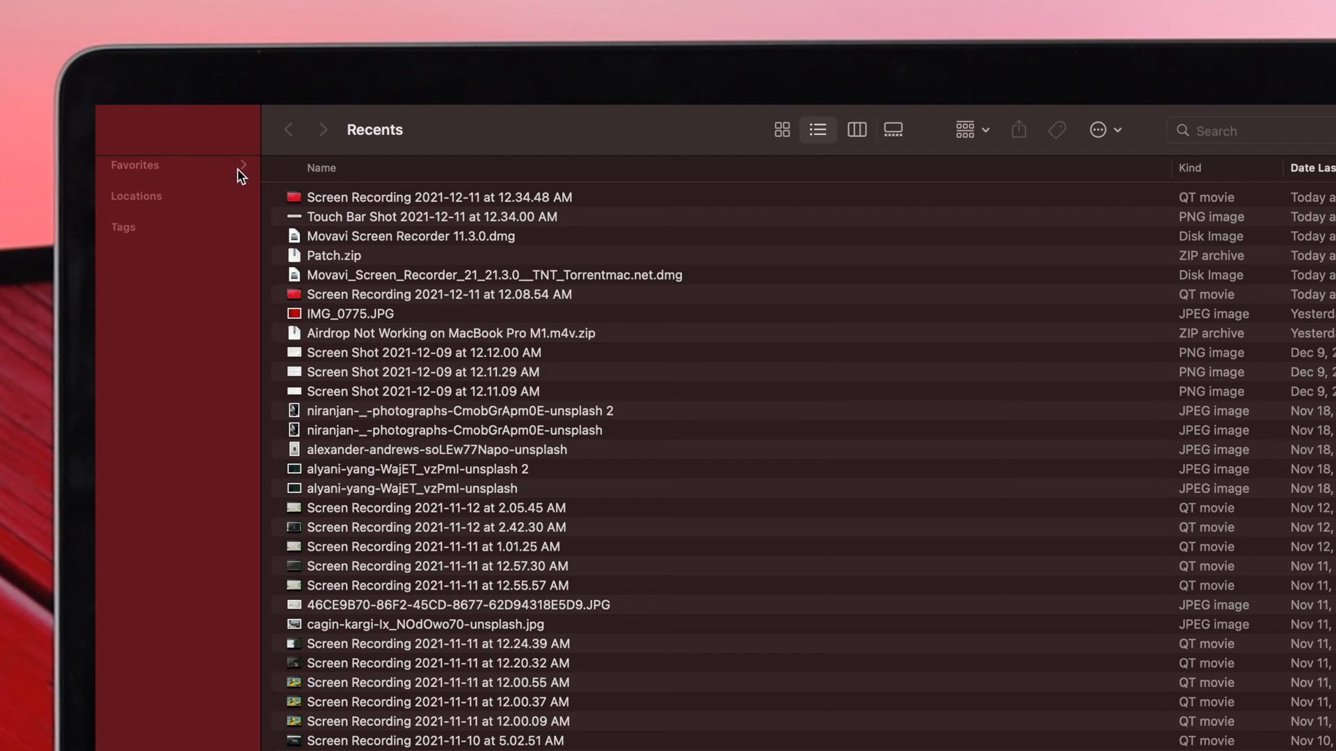
Step: Expand the Favorites and Locations sidebar sections so their items are listed
{"action": "left_click", "coordinate": [242, 166]}
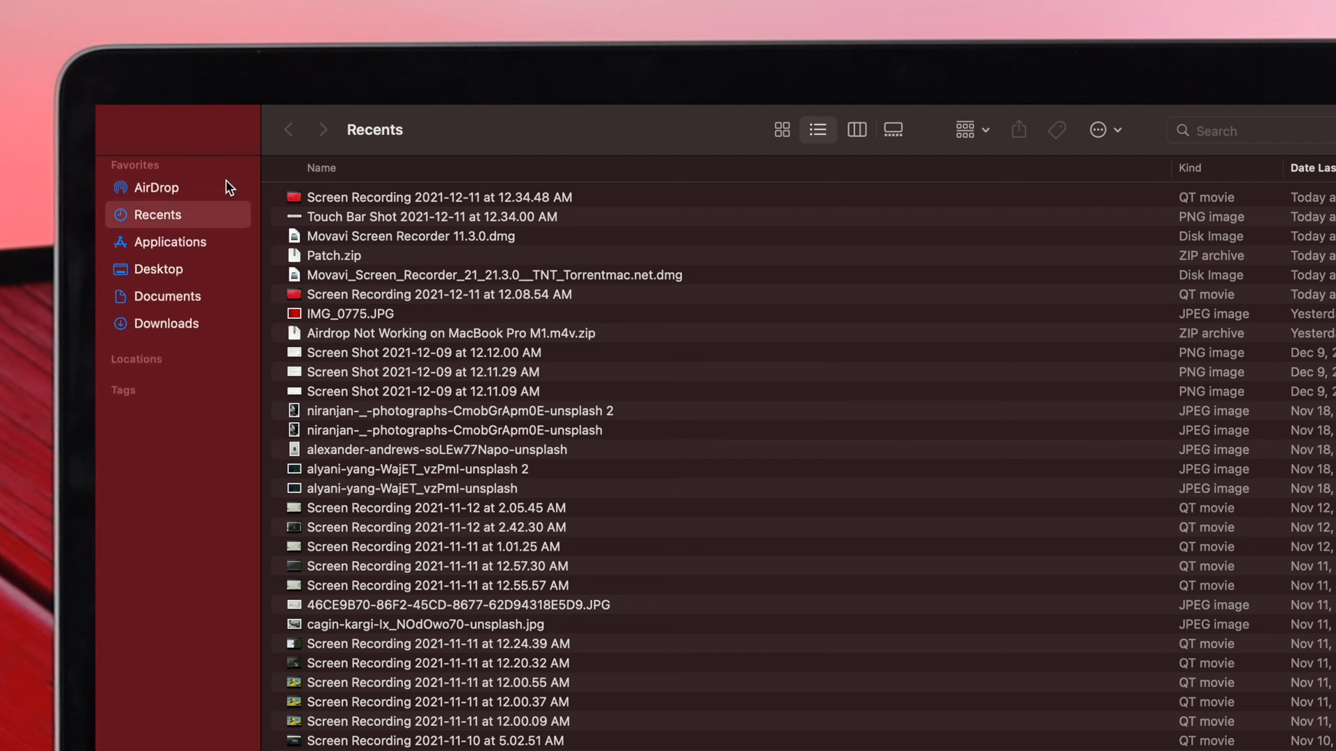
{"action": "mouse_move", "coordinate": [101, 260]}
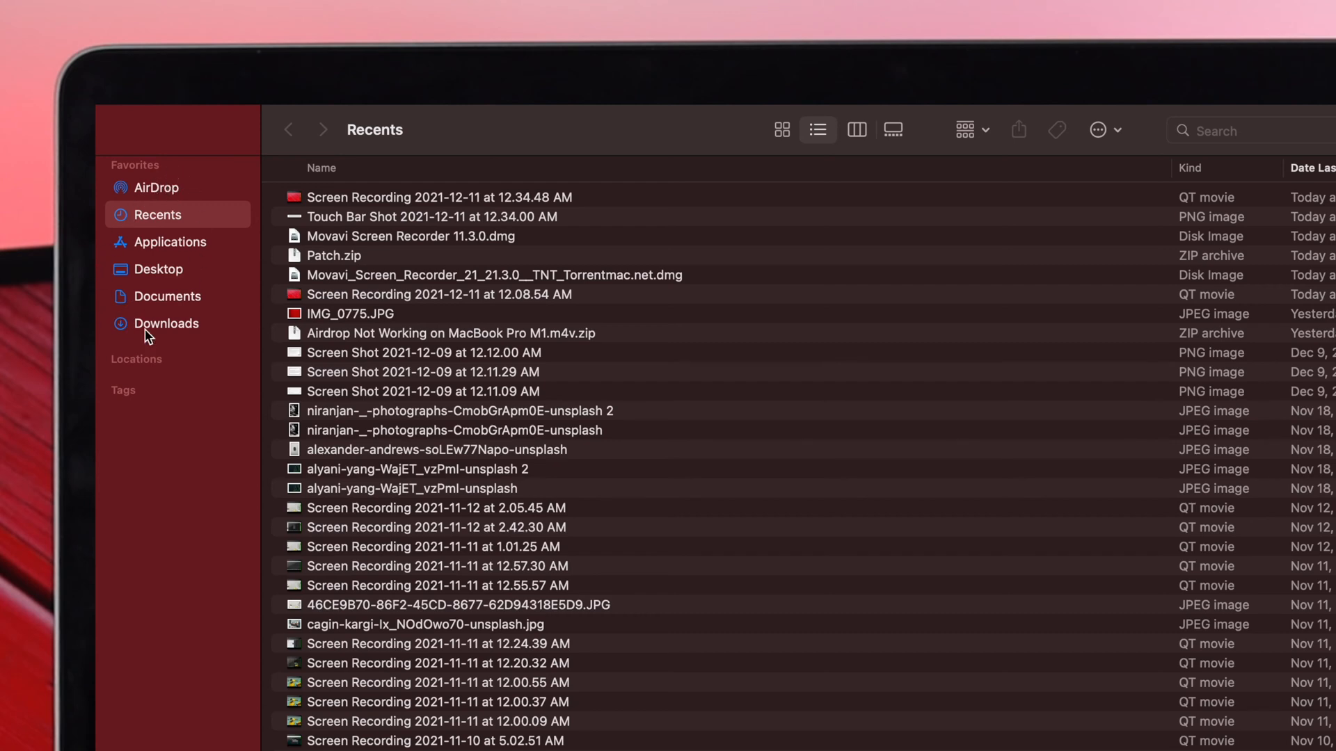
{"action": "mouse_move", "coordinate": [217, 370]}
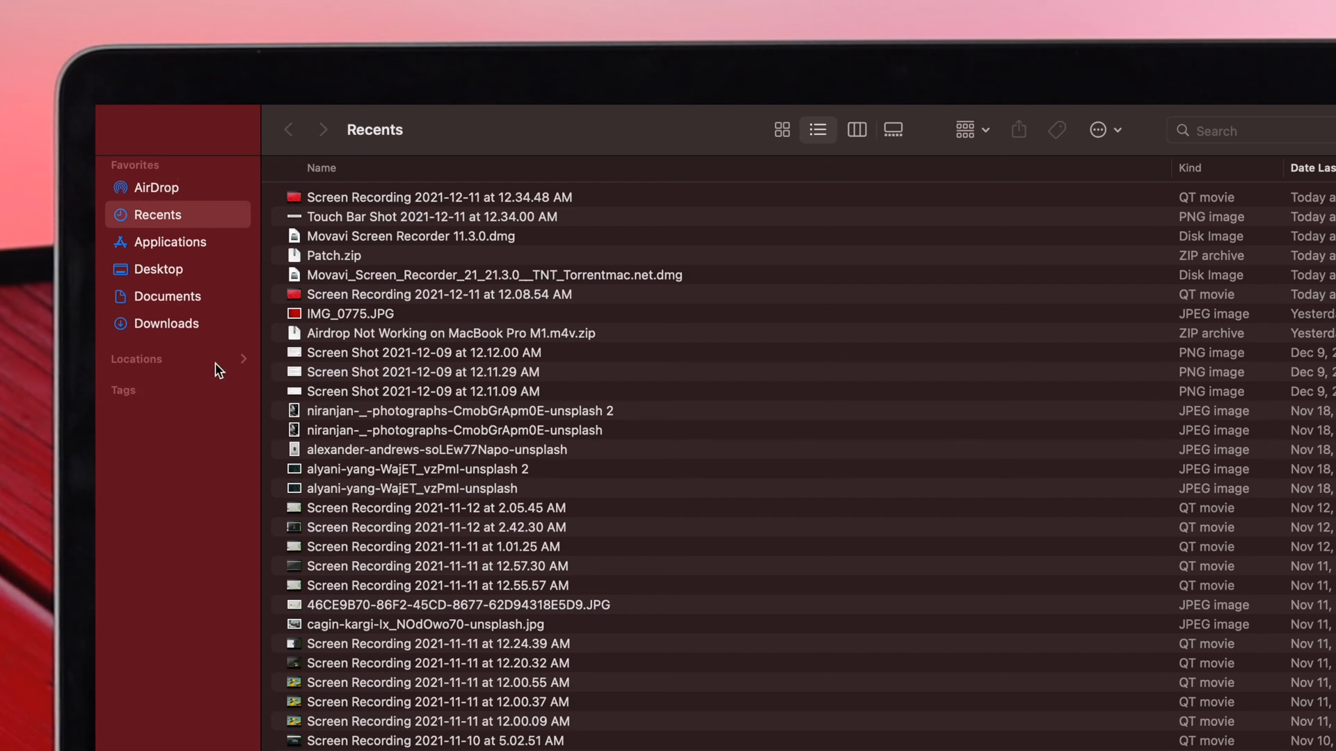
{"action": "left_click", "coordinate": [242, 359]}
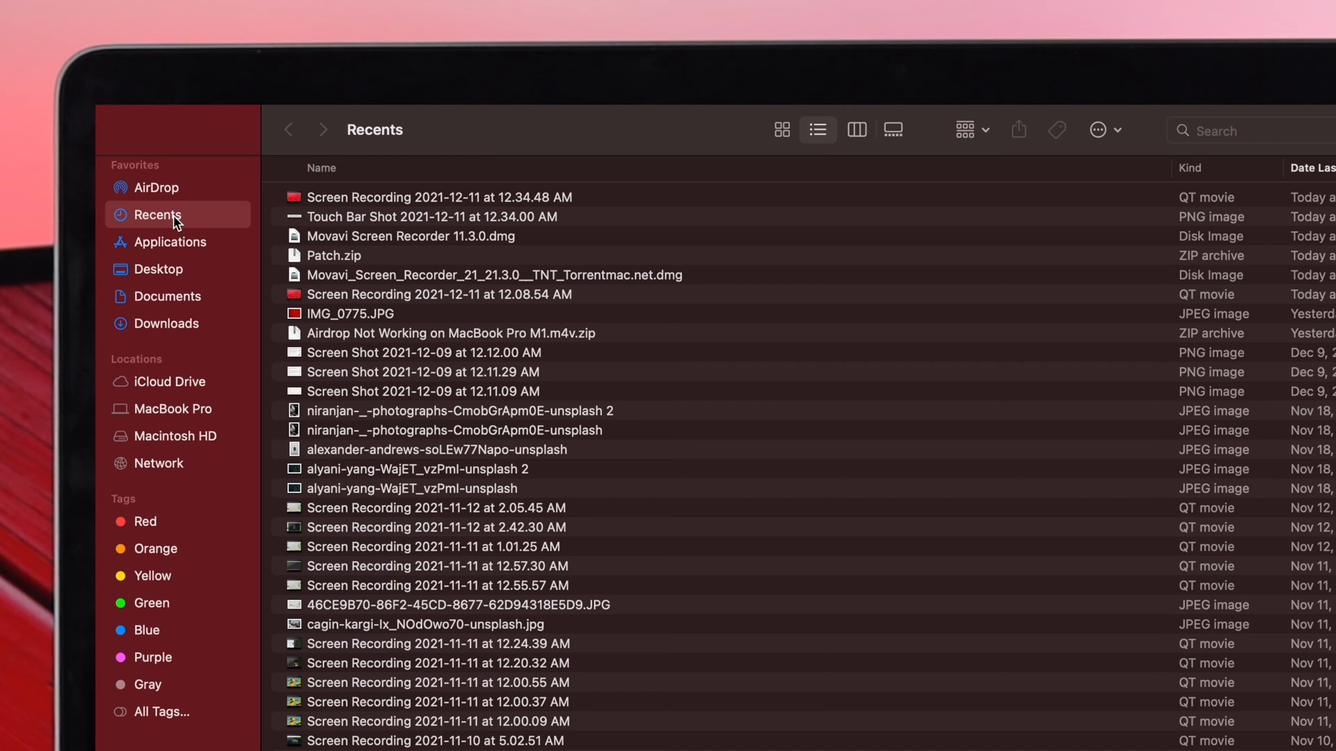
{"action": "mouse_move", "coordinate": [153, 313]}
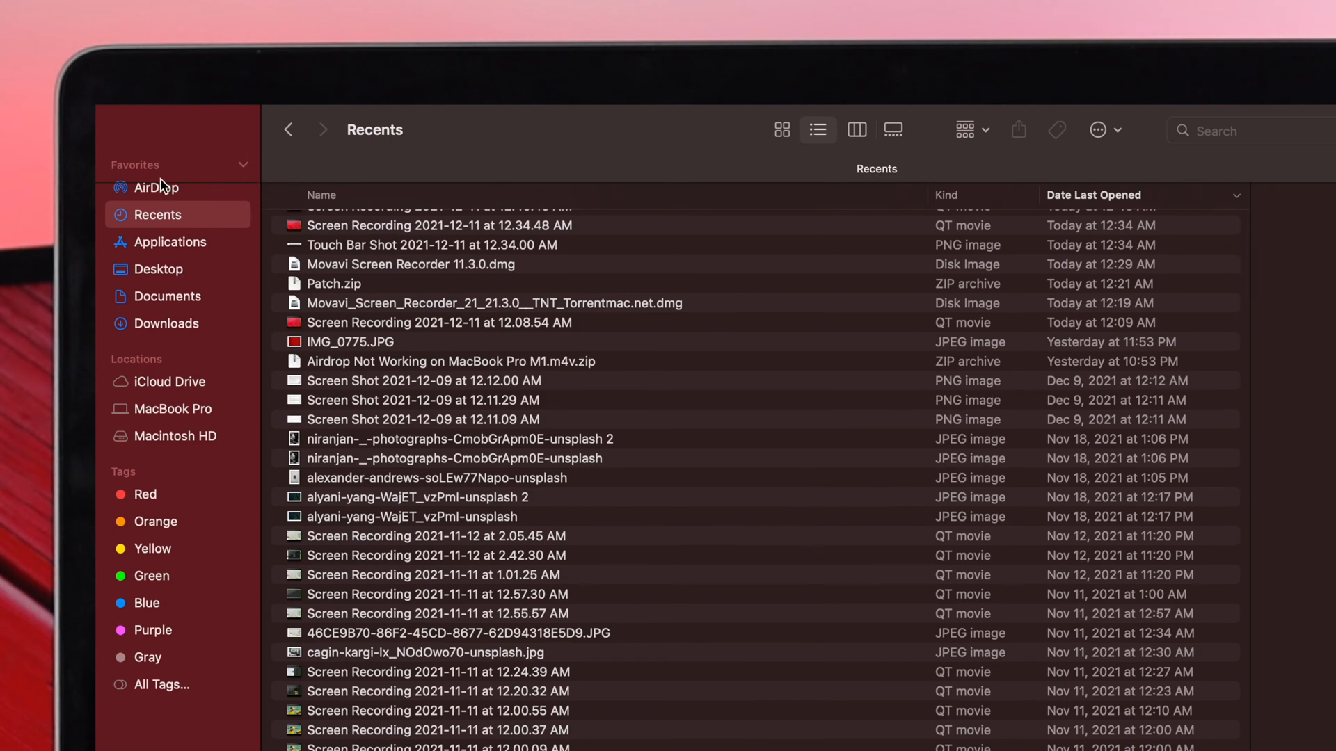
{"action": "mouse_move", "coordinate": [156, 256]}
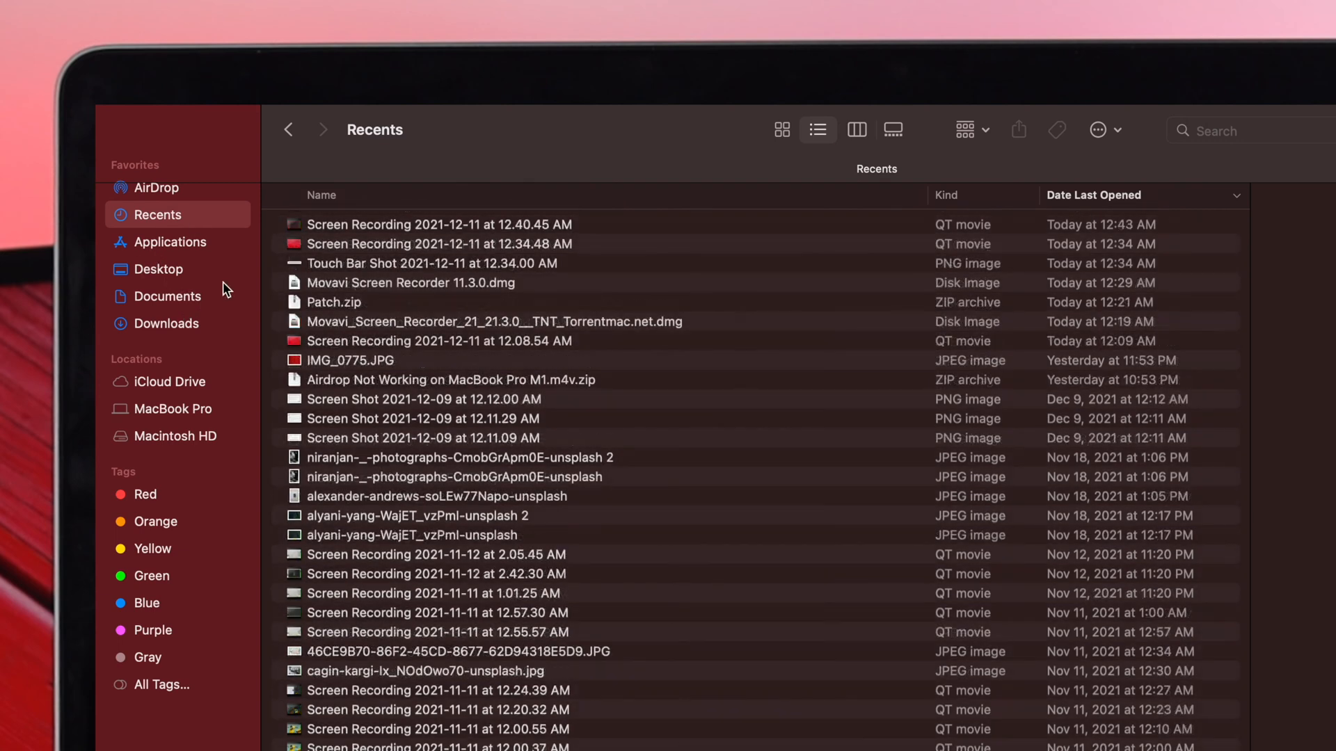
Step: Show the Desktop folder's contents and remove Desktop from the Favorites list
{"action": "left_click", "coordinate": [157, 269]}
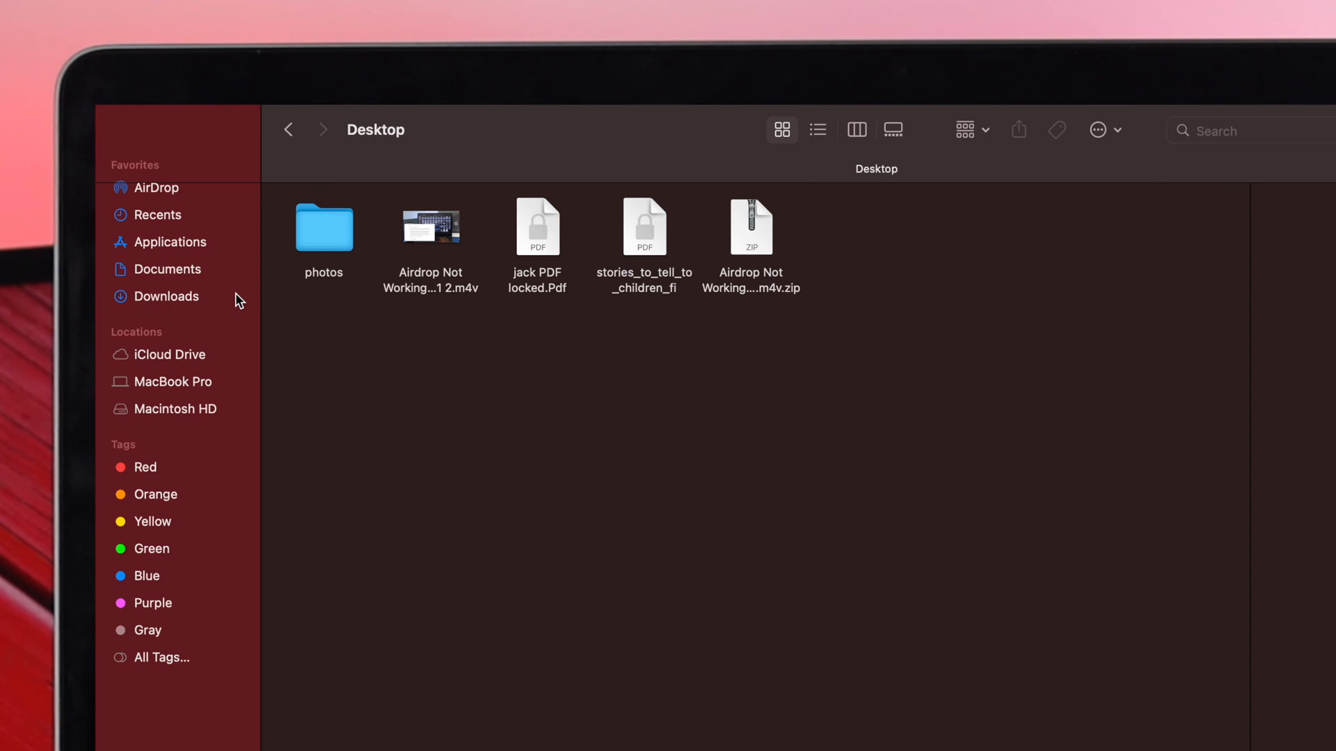
{"action": "mouse_move", "coordinate": [164, 274]}
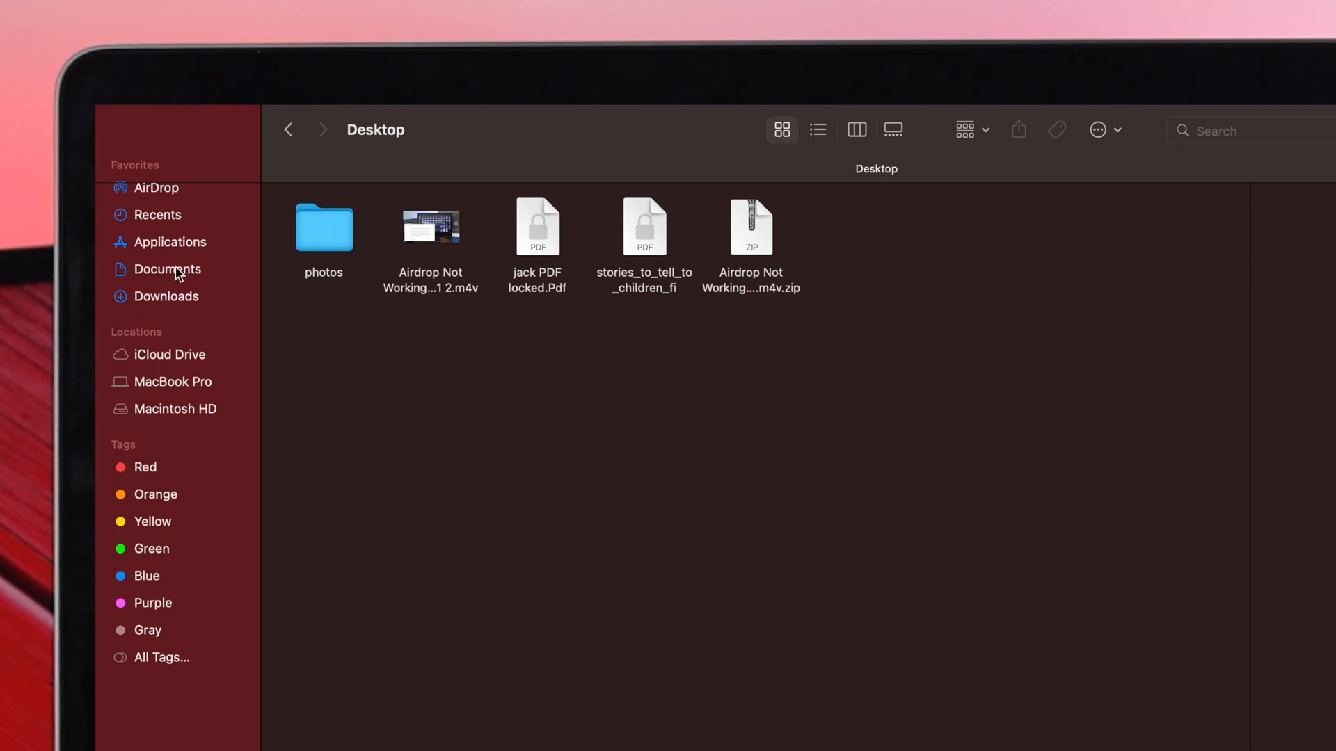
{"action": "mouse_move", "coordinate": [223, 363]}
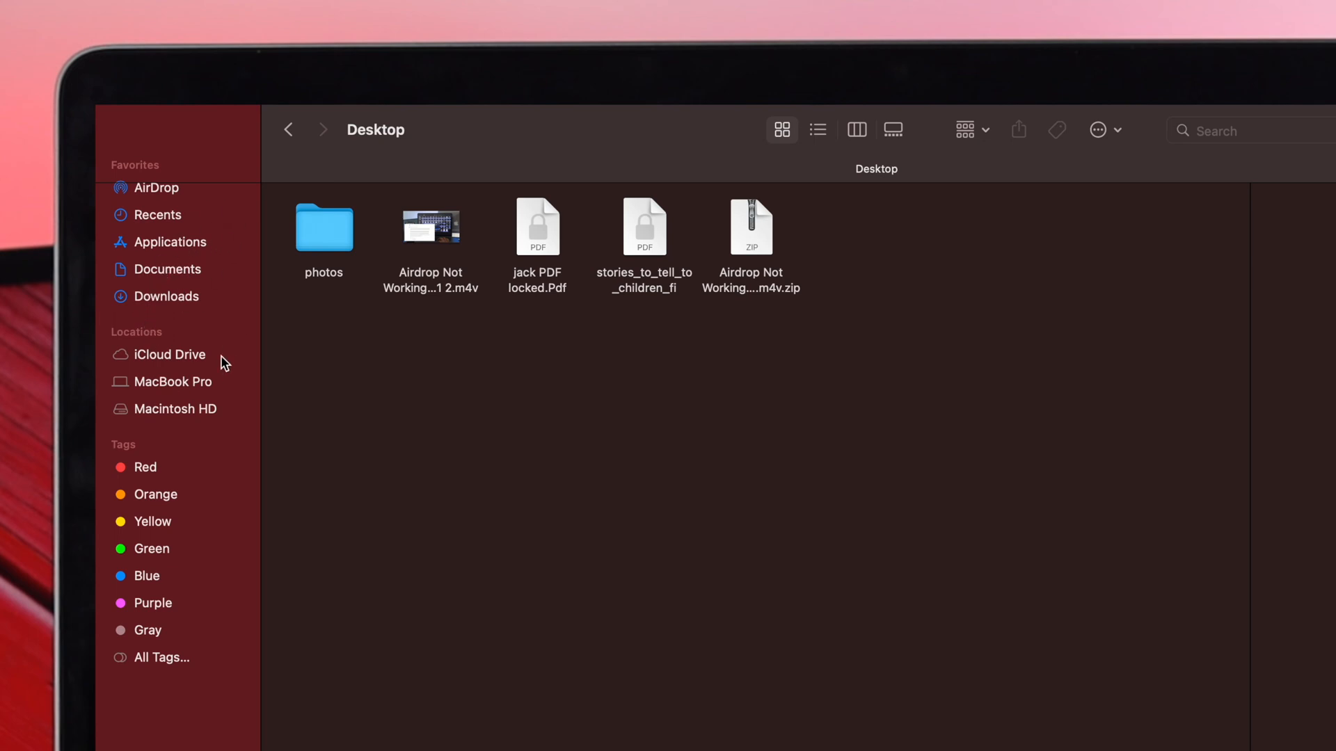
{"action": "mouse_move", "coordinate": [176, 395]}
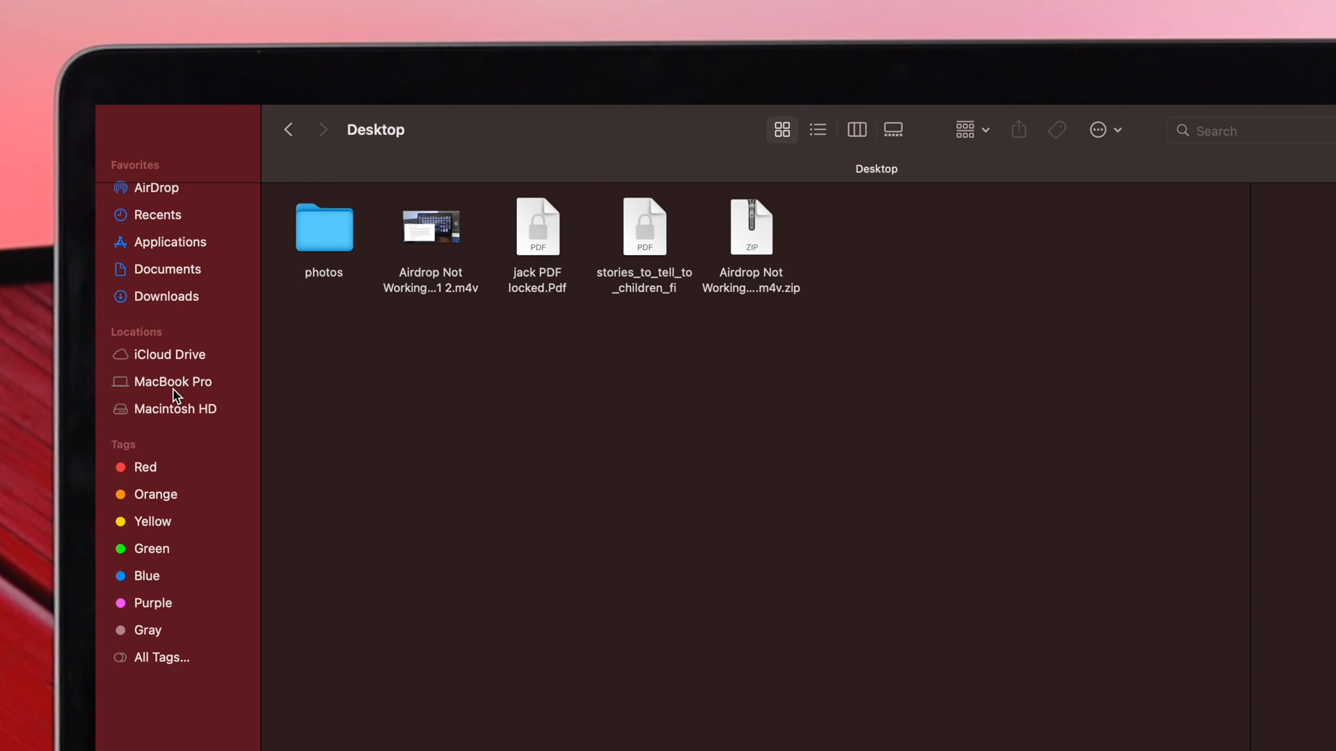
Step: Browse Macintosh HD and add its Library folder to the sidebar Favorites
{"action": "left_click", "coordinate": [175, 409]}
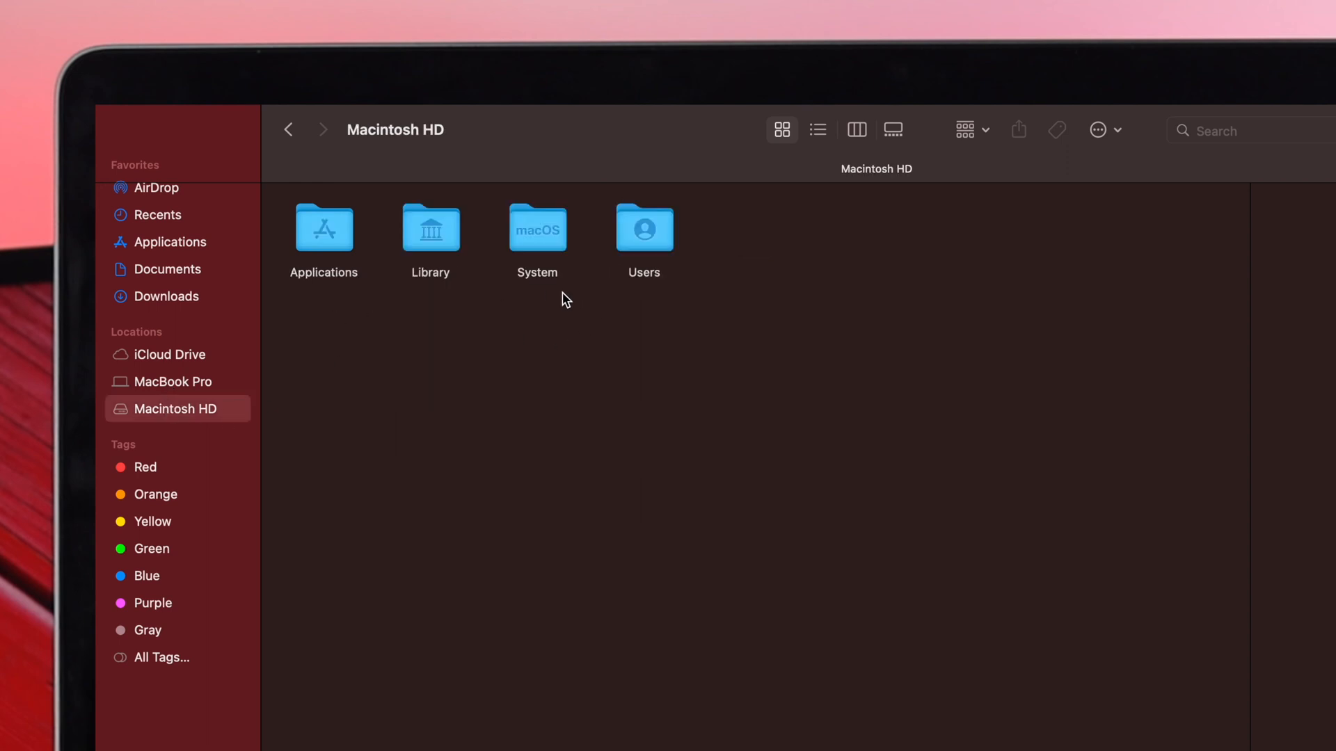
{"action": "mouse_move", "coordinate": [390, 251]}
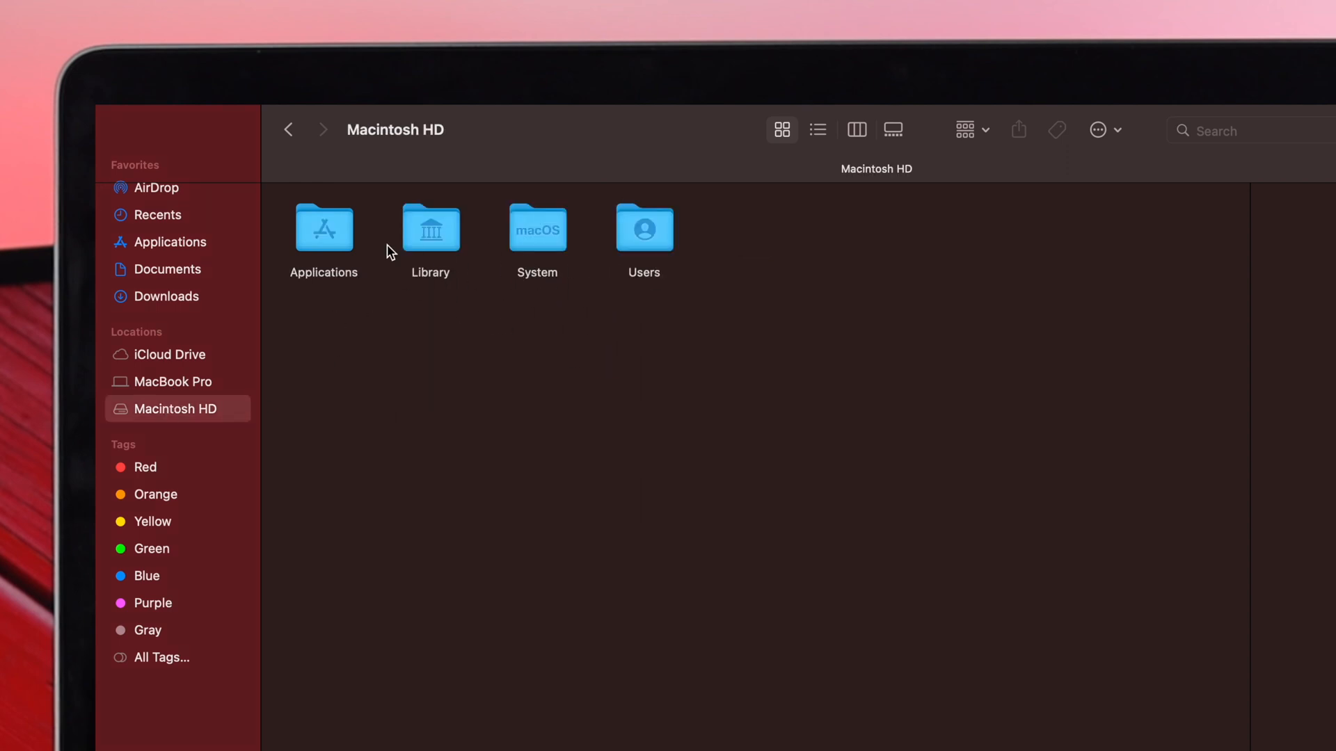
{"action": "double_click", "coordinate": [324, 226]}
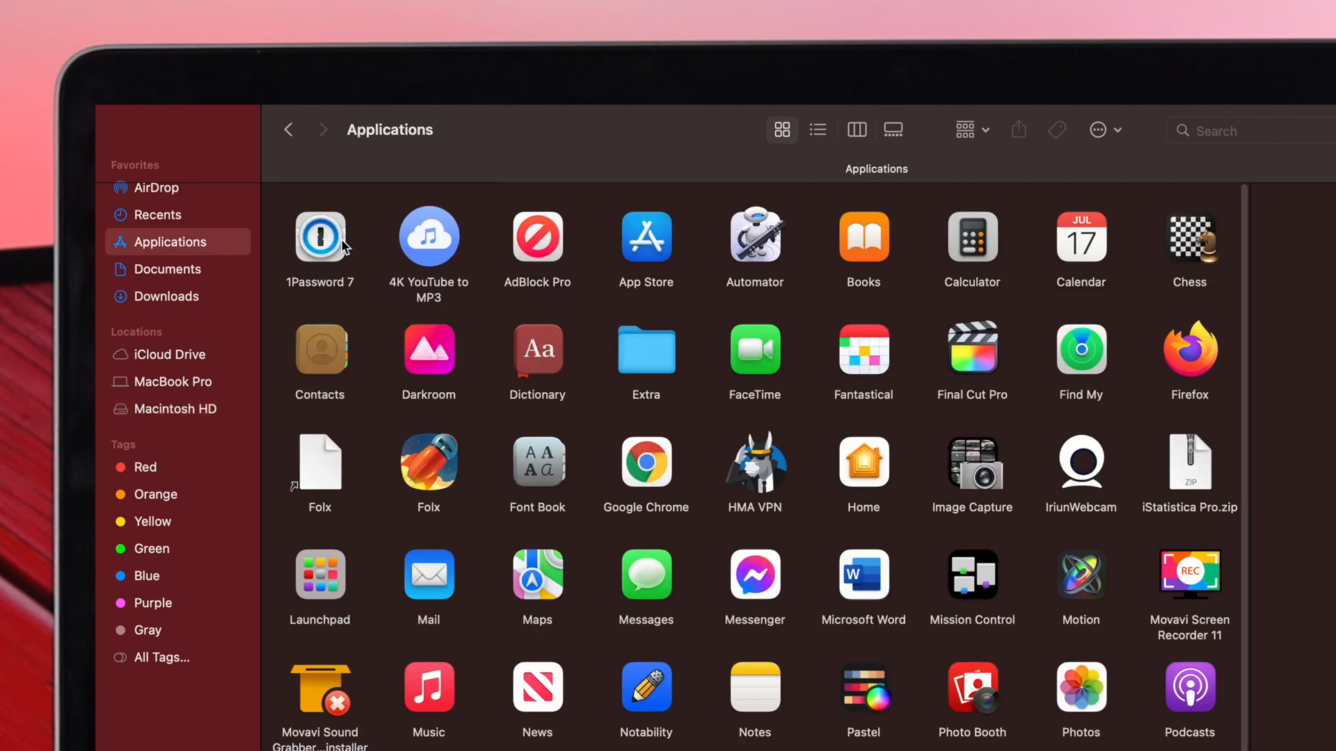
{"action": "left_click", "coordinate": [175, 409]}
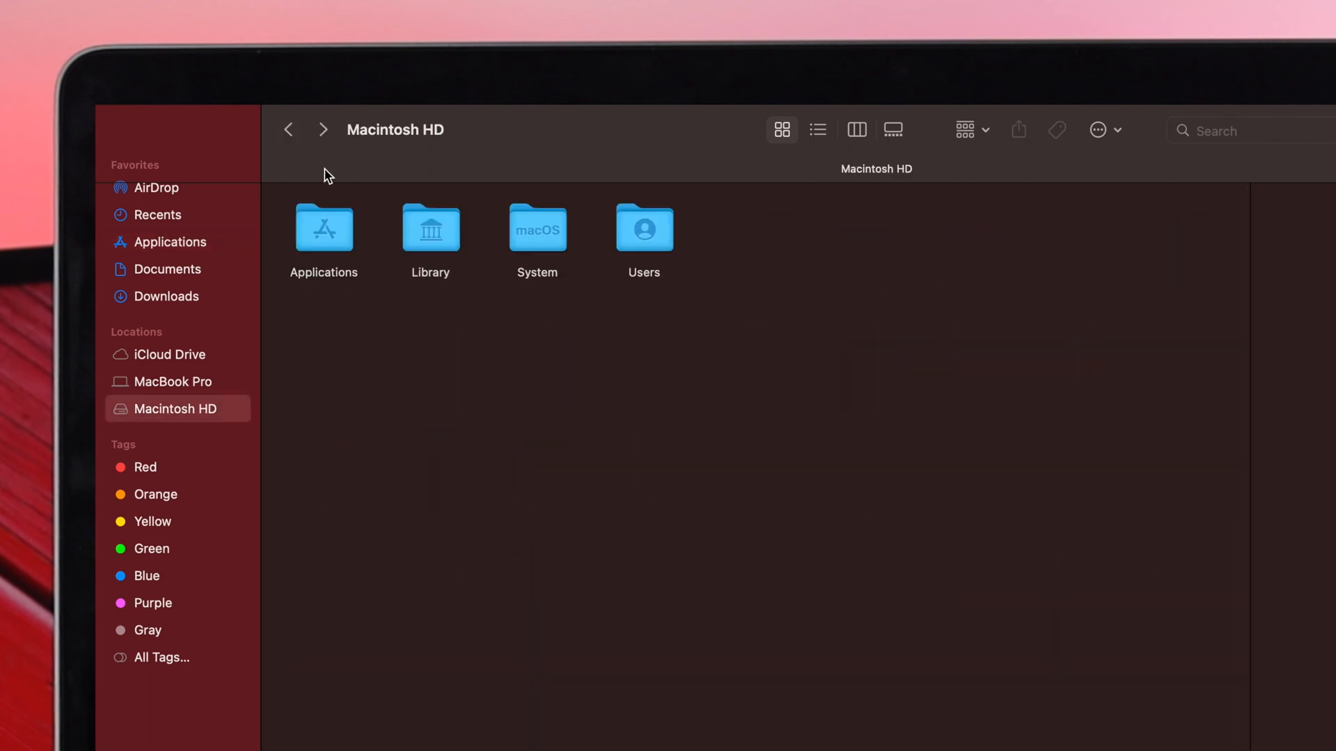
{"action": "mouse_move", "coordinate": [480, 325]}
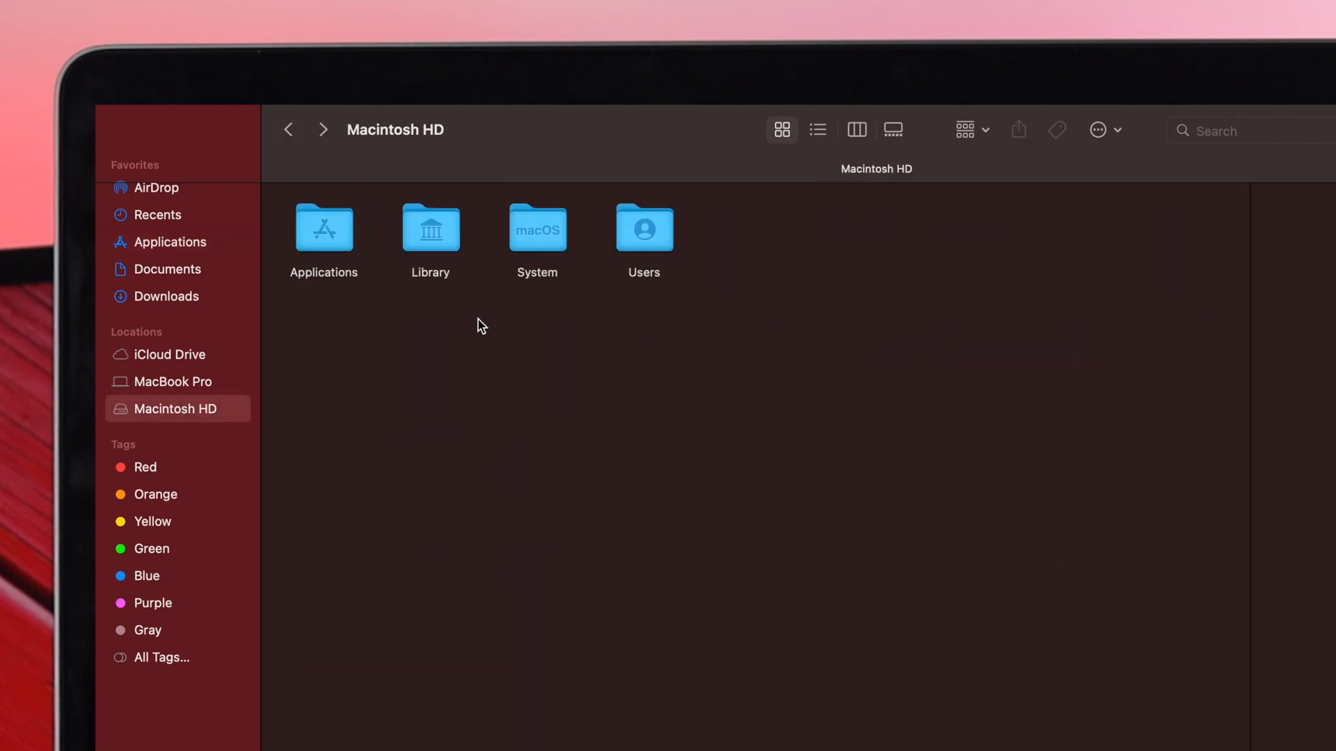
{"action": "mouse_move", "coordinate": [430, 248]}
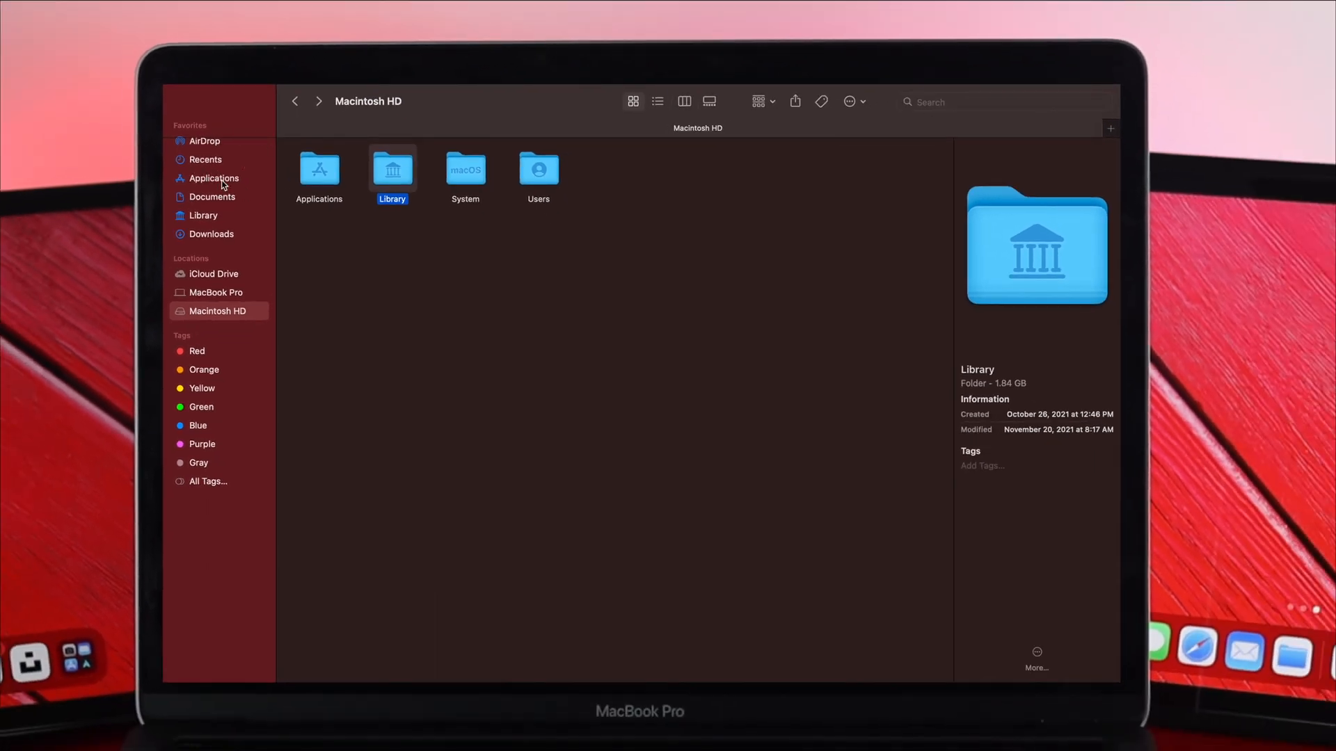
{"action": "right_click", "coordinate": [392, 168]}
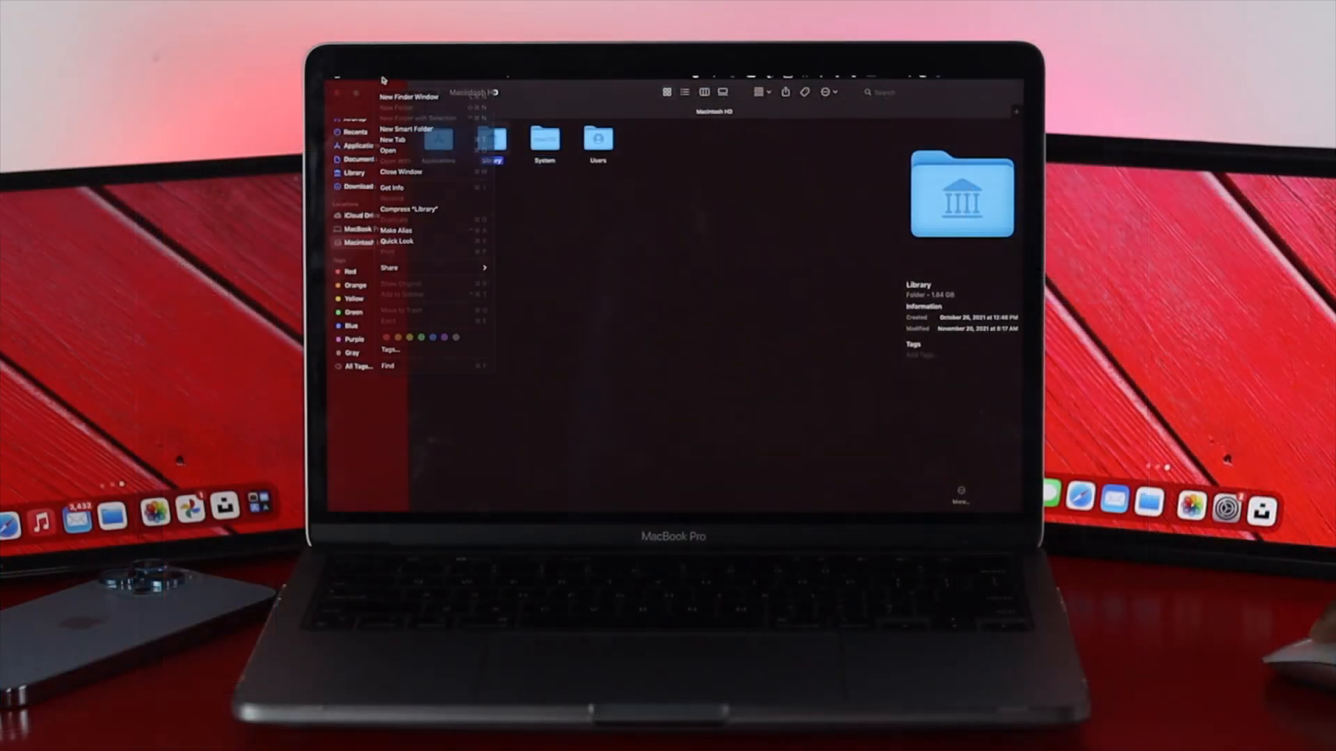